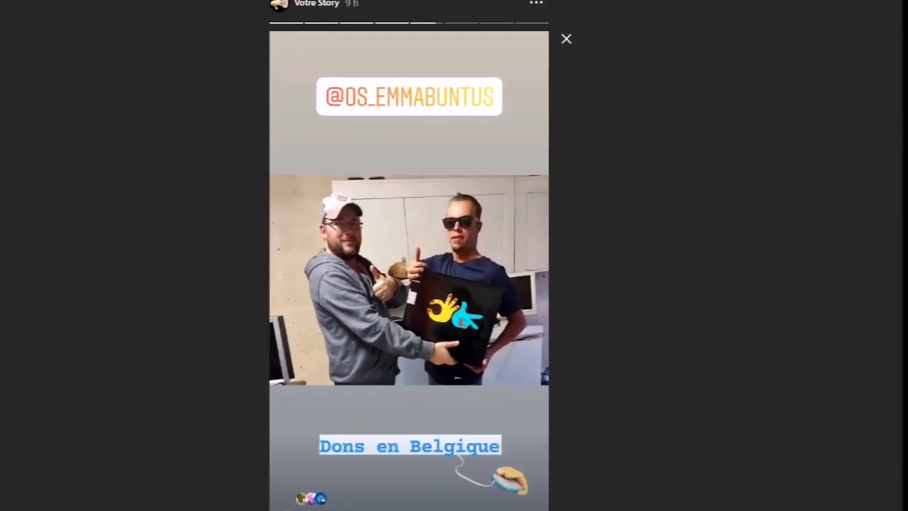
Advance to the next Emmabuntüs story, showing a donated desktop computer in Belgium.
{"action": "left_click", "coordinate": [565, 39]}
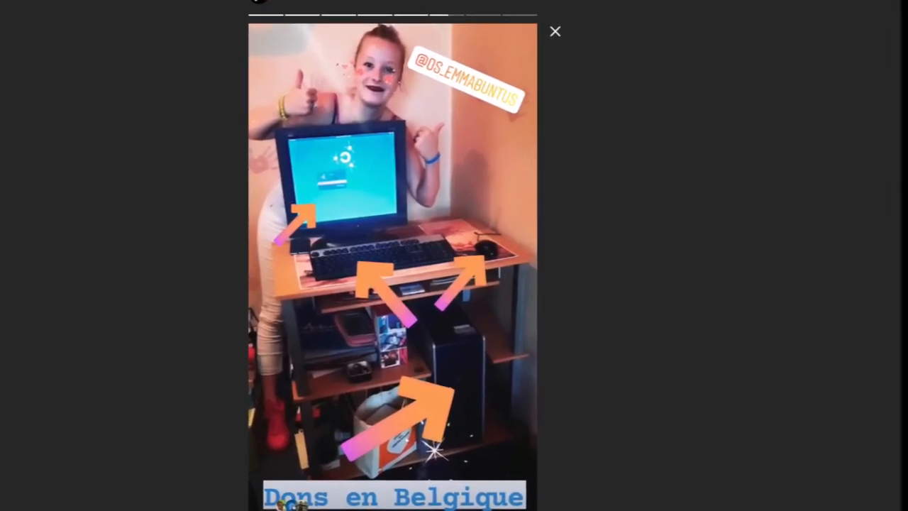
Switch to the Framagit tab showing GitLab issue #30 'Ajout de Warpinator'.
{"action": "left_click", "coordinate": [555, 31]}
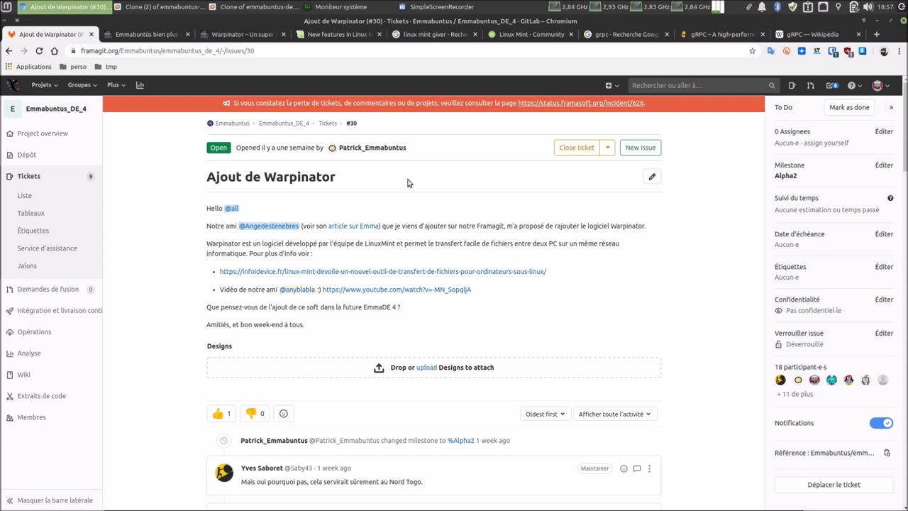
{"action": "mouse_move", "coordinate": [466, 144]}
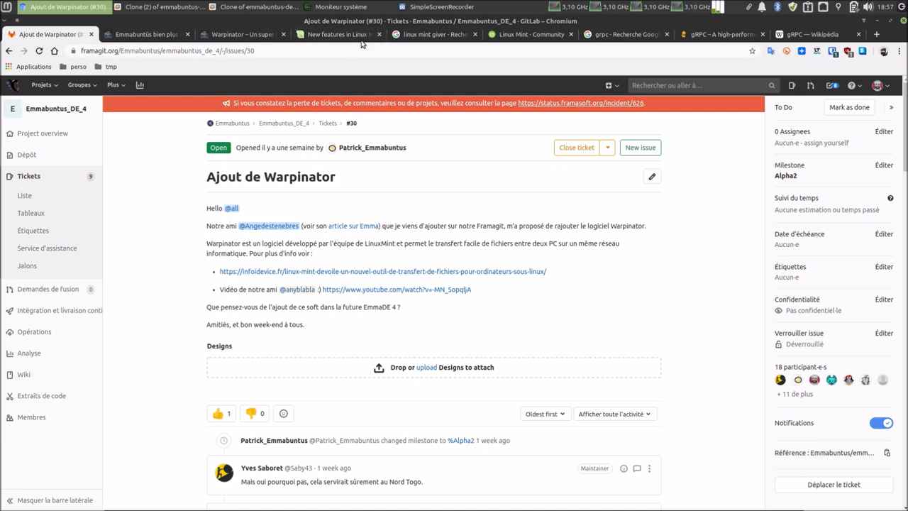
{"action": "mouse_move", "coordinate": [432, 34]}
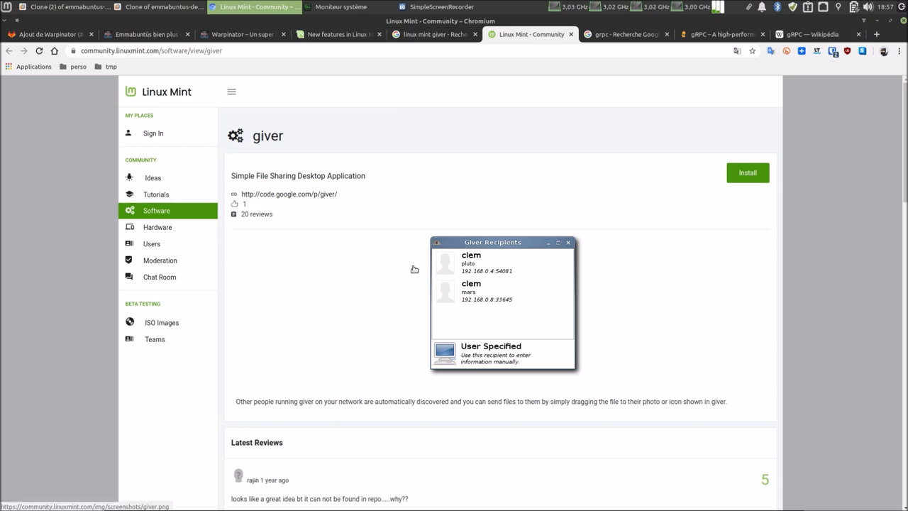
Scroll through the giver user reviews and back up, then switch to the gRPC pages.
{"action": "scroll", "scroll_direction": "down", "scroll_amount": 3}
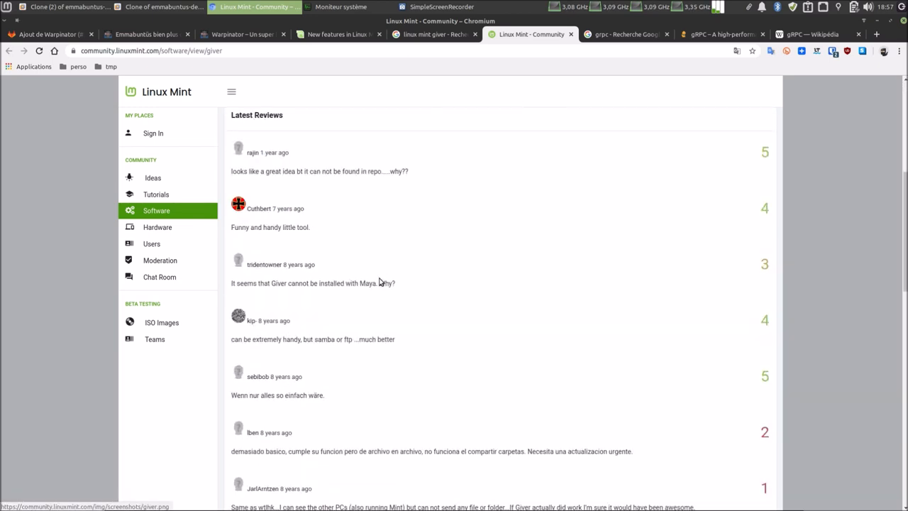
{"action": "scroll", "scroll_direction": "down", "scroll_amount": 3}
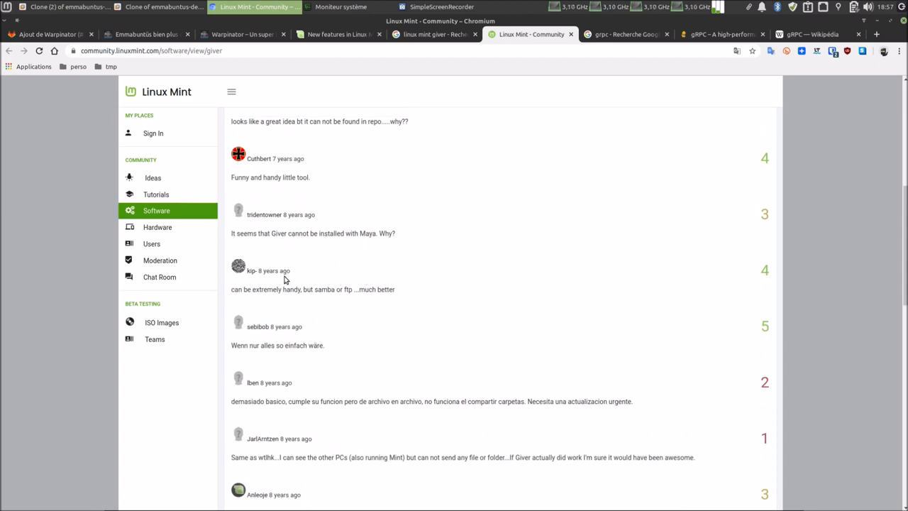
{"action": "scroll", "scroll_direction": "down", "scroll_amount": 3}
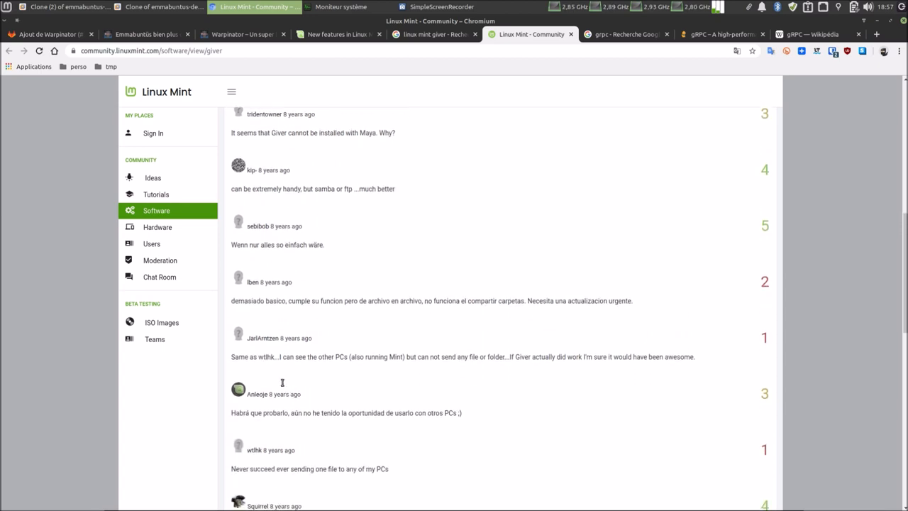
{"action": "scroll", "scroll_direction": "up", "scroll_amount": 3}
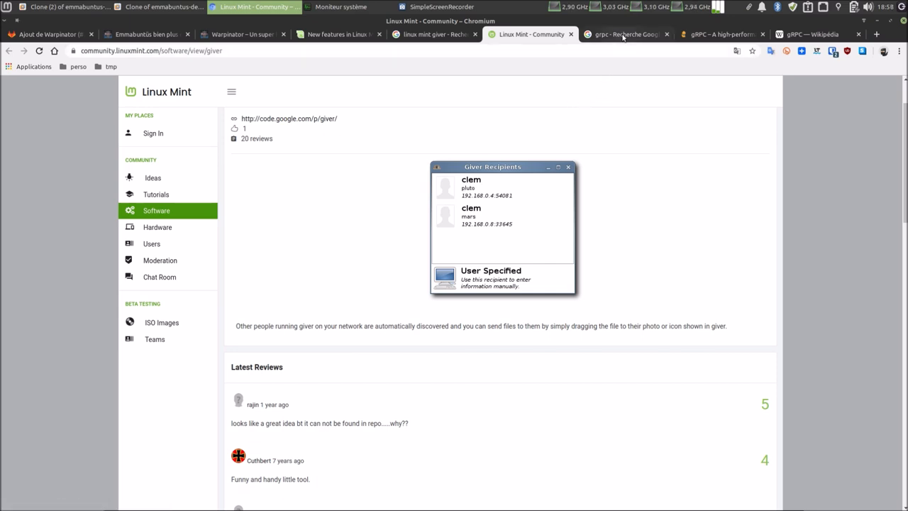
{"action": "left_click", "coordinate": [624, 34]}
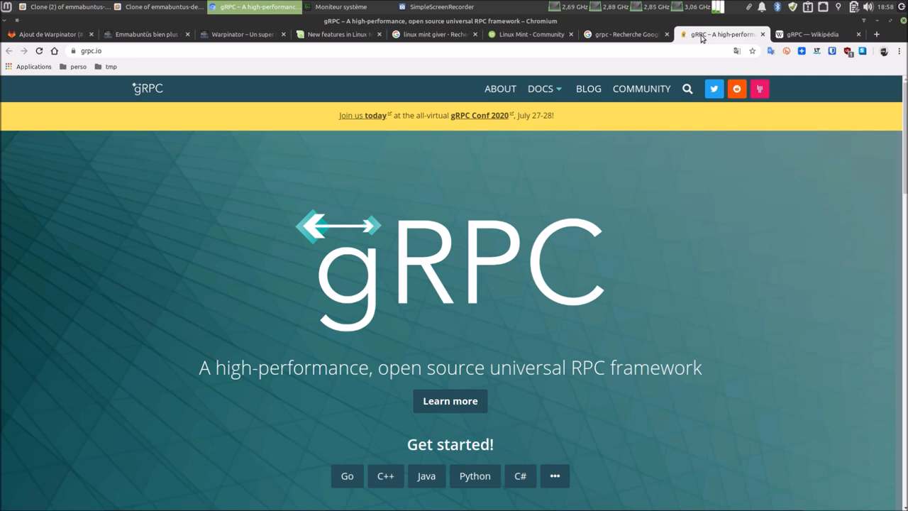
Open the French Wikipedia article on the gRPC framework.
{"action": "left_click", "coordinate": [809, 34]}
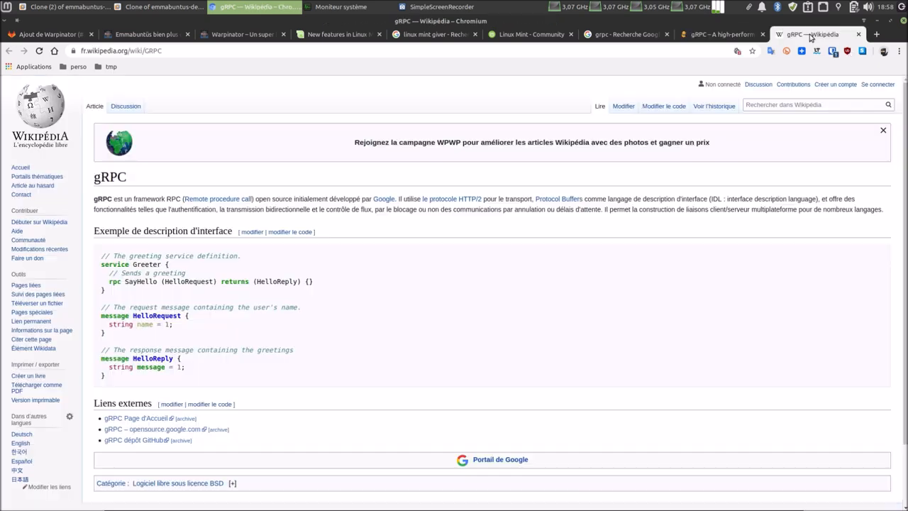
{"action": "mouse_move", "coordinate": [376, 66]}
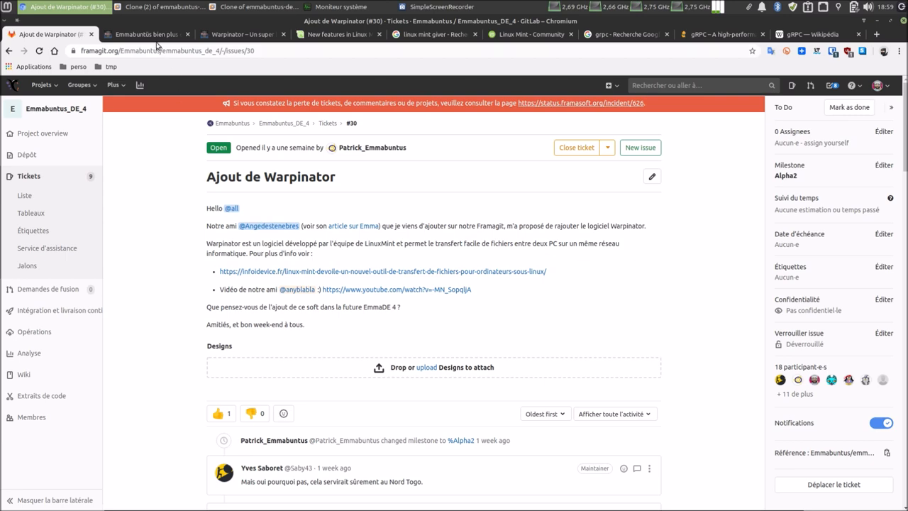
Open the Tugaleres 'Emmabuntüs bien plus…' article and scroll through it.
{"action": "left_click", "coordinate": [145, 34]}
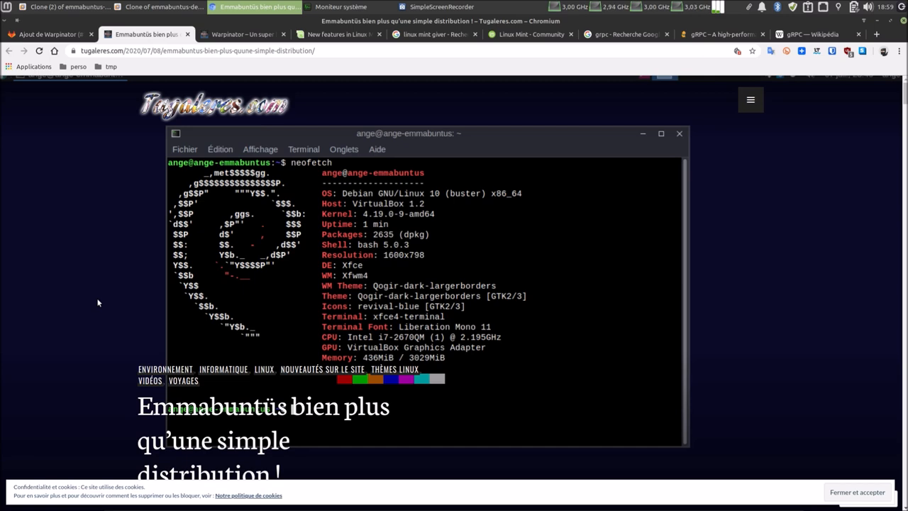
{"action": "scroll", "scroll_direction": "down", "scroll_amount": 3}
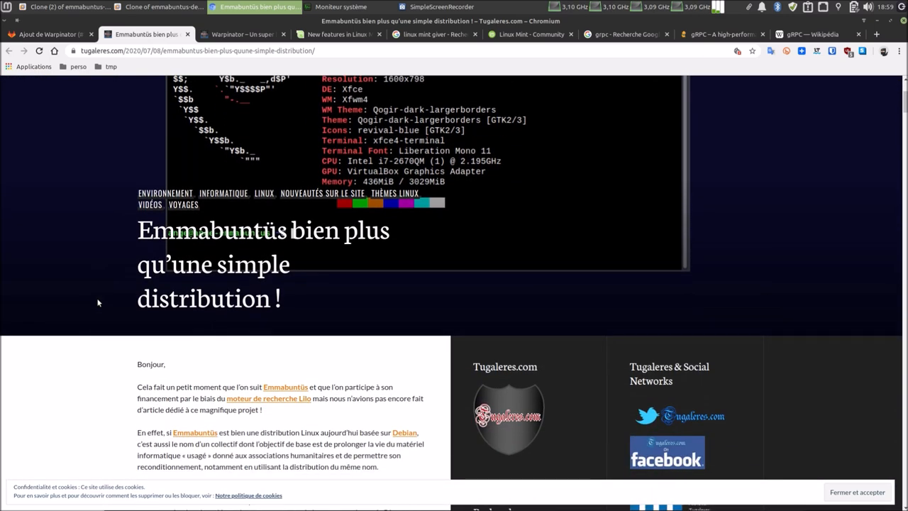
{"action": "mouse_move", "coordinate": [82, 286]}
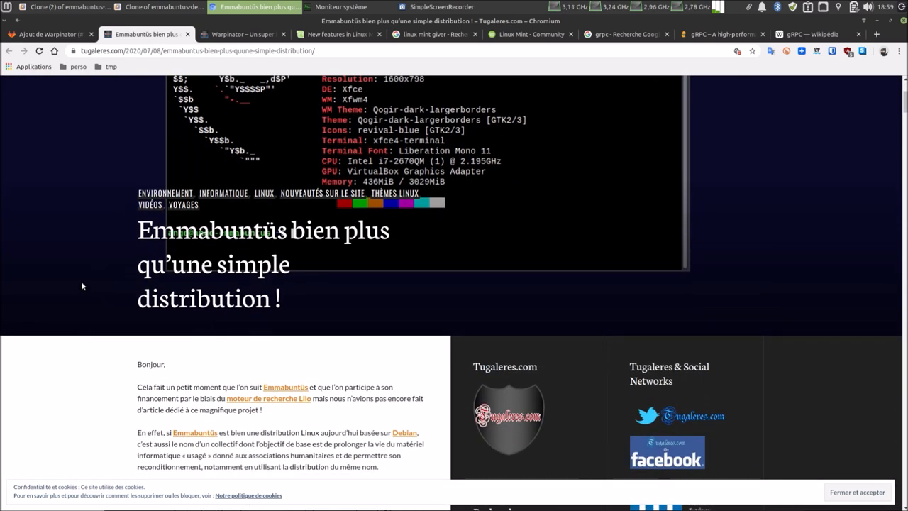
{"action": "scroll", "scroll_direction": "down", "scroll_amount": 3}
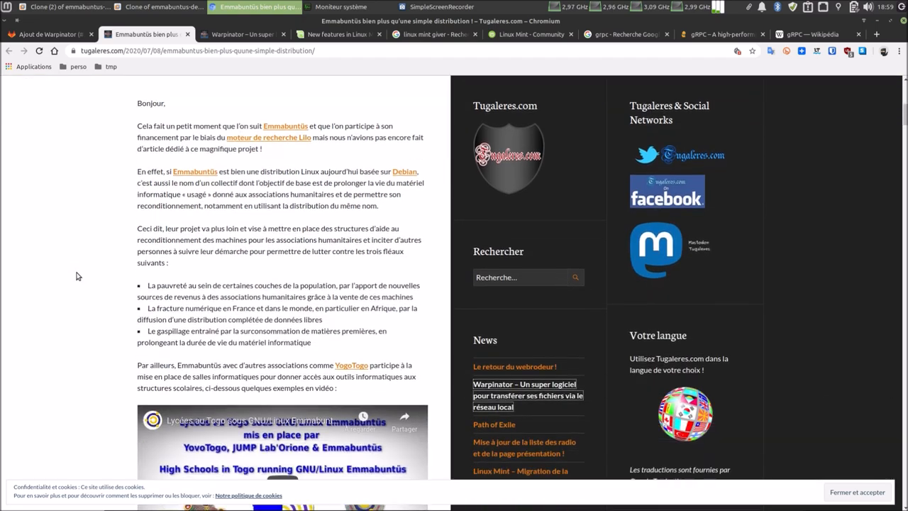
{"action": "scroll", "scroll_direction": "down", "scroll_amount": 3}
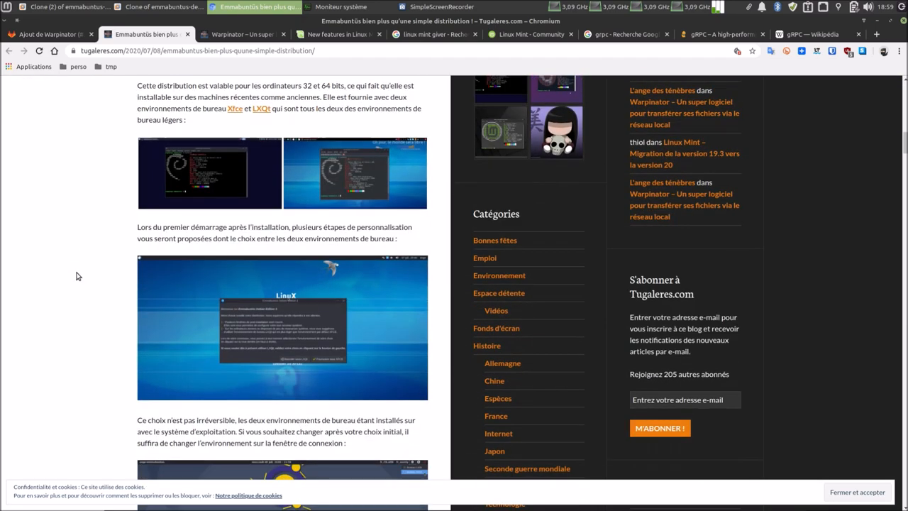
{"action": "scroll", "scroll_direction": "down", "scroll_amount": 3}
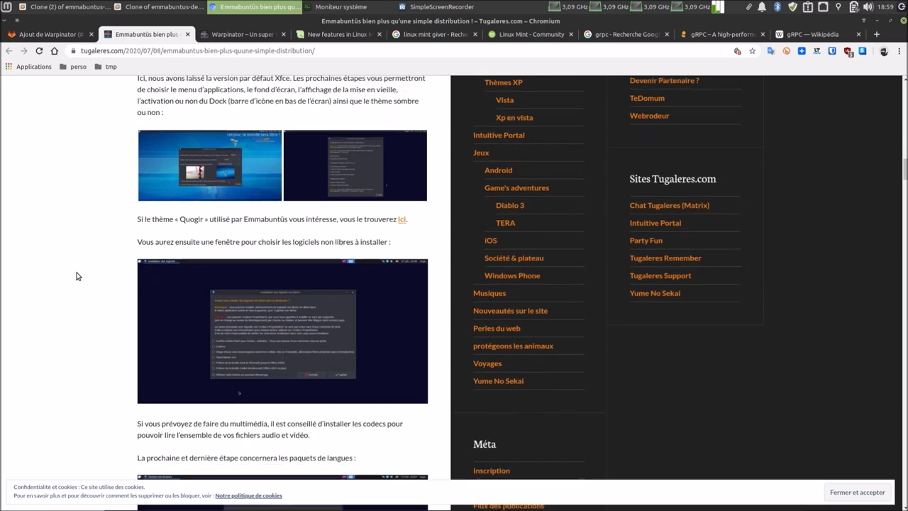
{"action": "scroll", "scroll_direction": "down", "scroll_amount": 3}
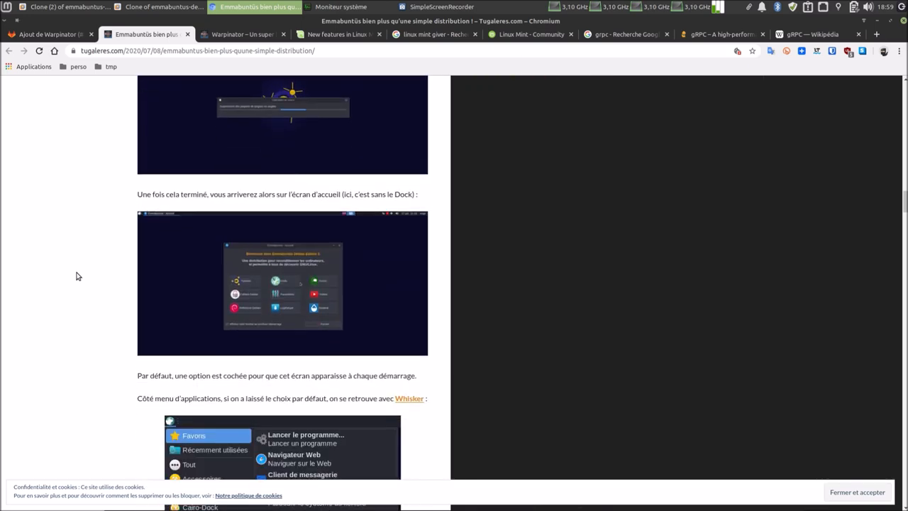
{"action": "scroll", "scroll_direction": "down", "scroll_amount": 3}
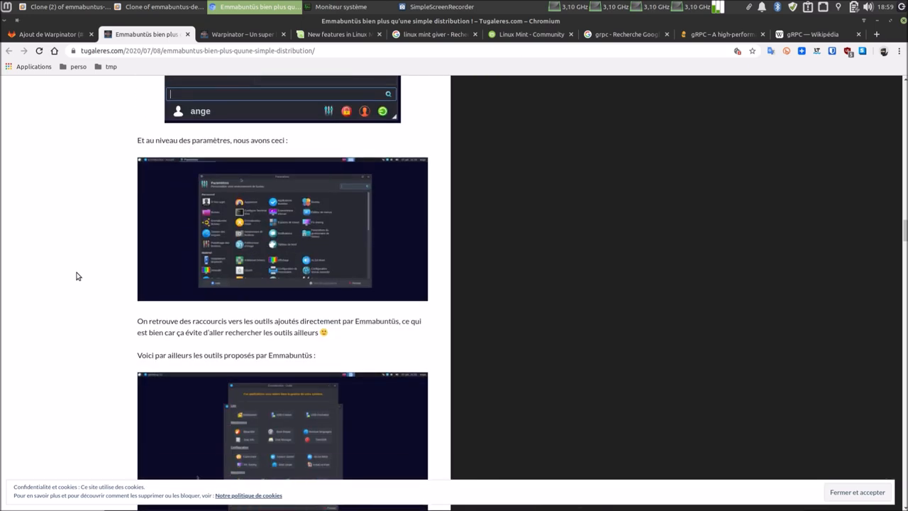
{"action": "scroll", "scroll_direction": "down", "scroll_amount": 3}
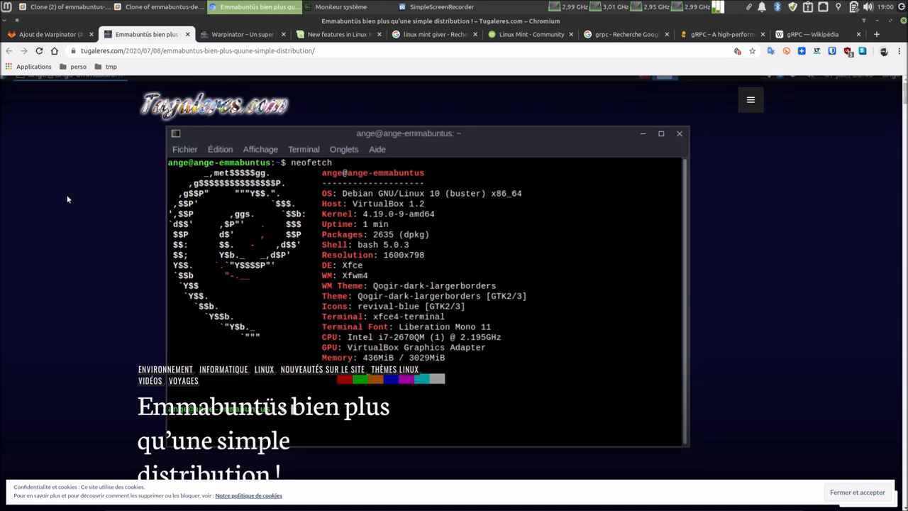
{"action": "mouse_move", "coordinate": [249, 62]}
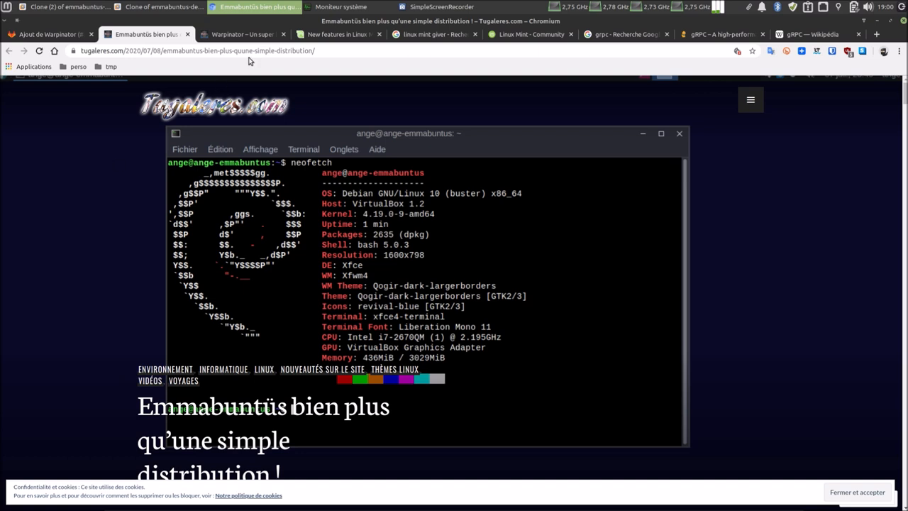
Open the Tugaleres 'Warpinator – Un super logiciel' article and scroll through it.
{"action": "left_click", "coordinate": [242, 34]}
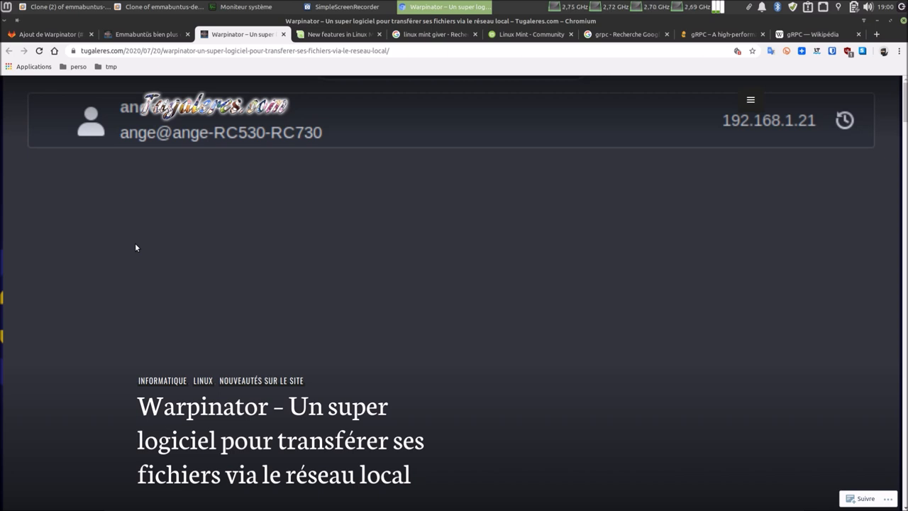
{"action": "scroll", "scroll_direction": "down", "scroll_amount": 3}
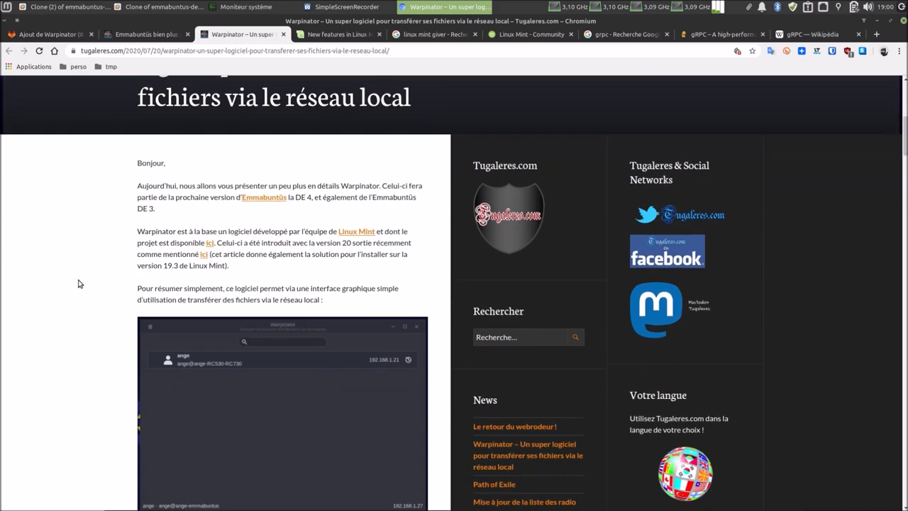
{"action": "scroll", "scroll_direction": "down", "scroll_amount": 3}
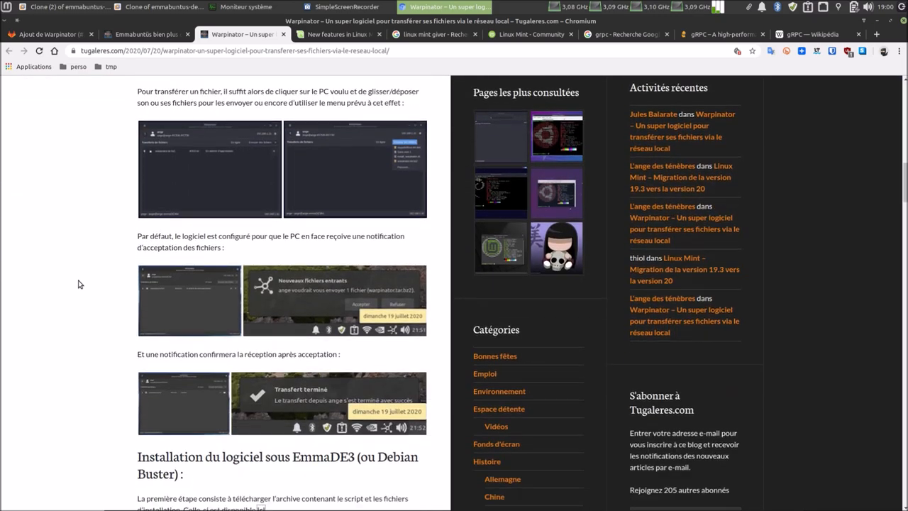
{"action": "scroll", "scroll_direction": "down", "scroll_amount": 3}
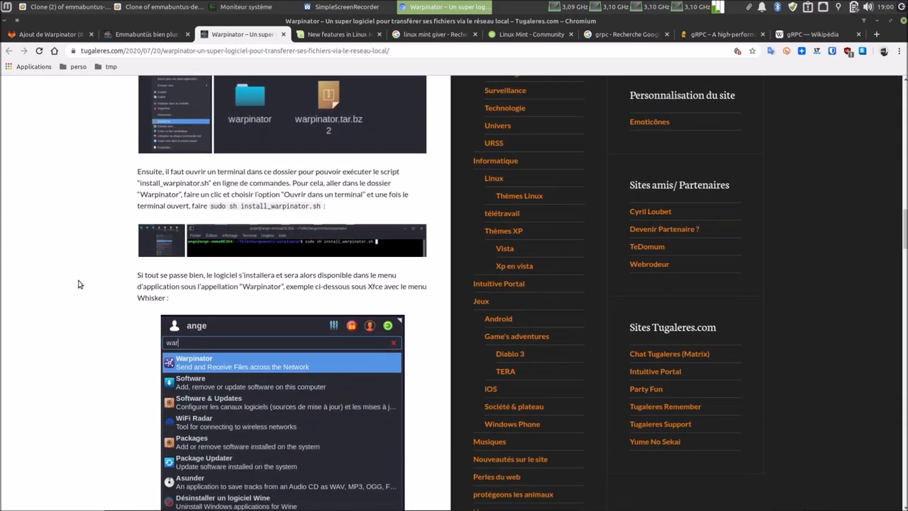
{"action": "scroll", "scroll_direction": "down", "scroll_amount": 3}
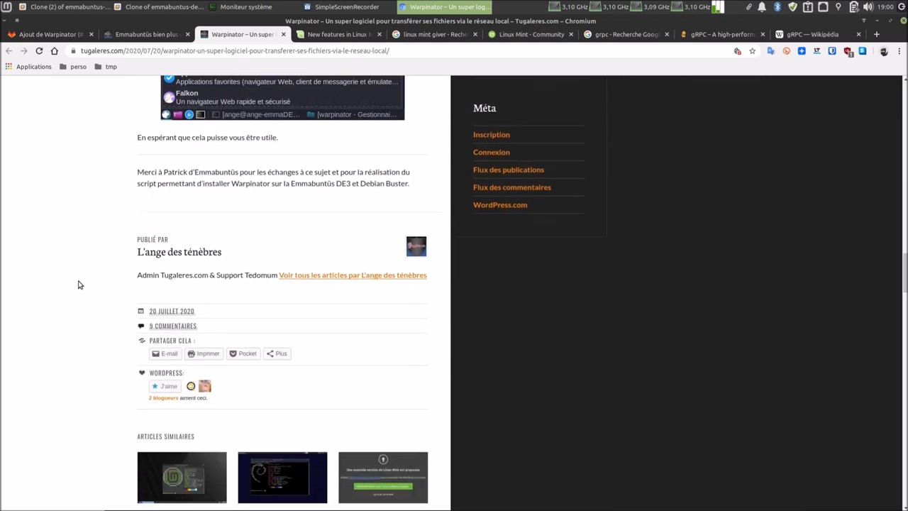
{"action": "scroll", "scroll_direction": "up", "scroll_amount": 3}
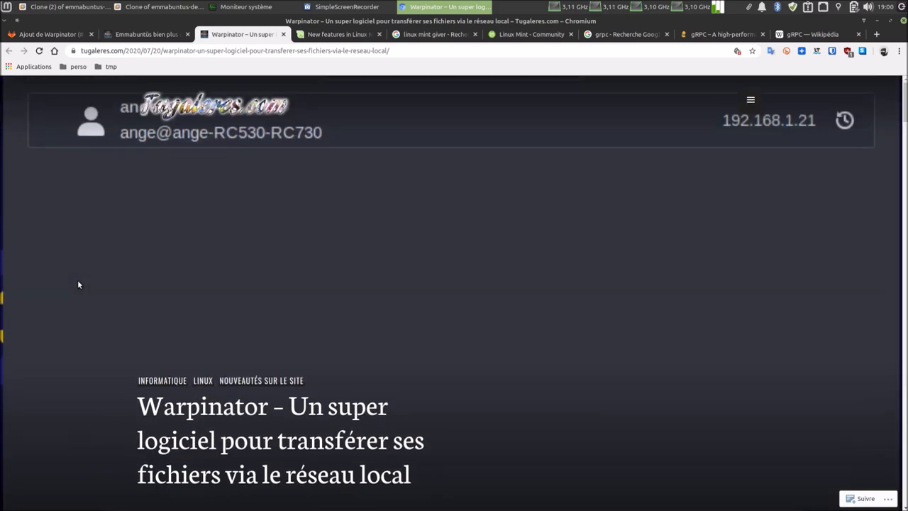
{"action": "mouse_move", "coordinate": [76, 286]}
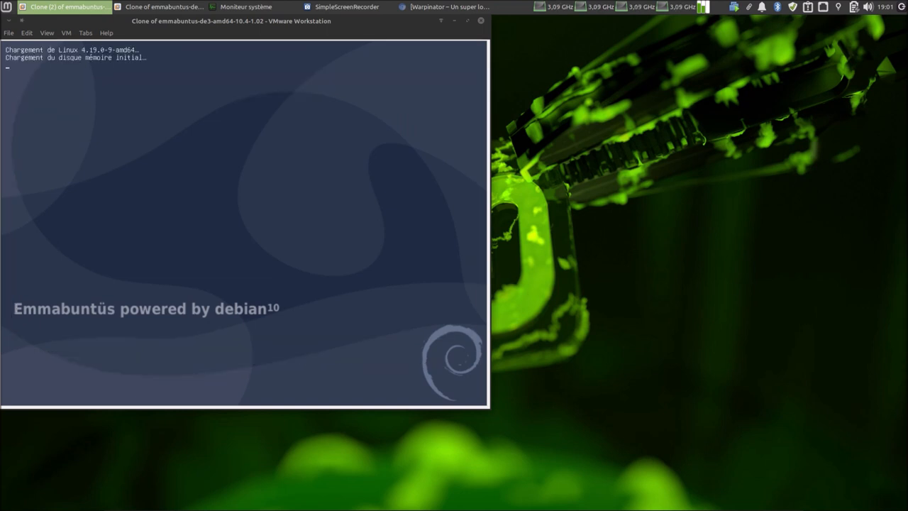
Enter the password on the second Emmabuntüs VM's login screen to start its session.
{"action": "left_click_drag", "start_coordinate": [232, 20], "coordinate": [645, 96]}
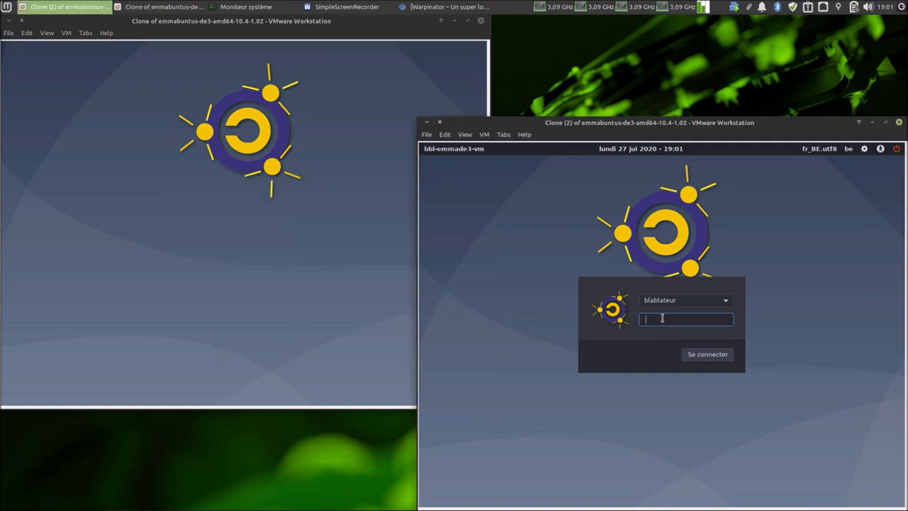
{"action": "type", "text": "•••"}
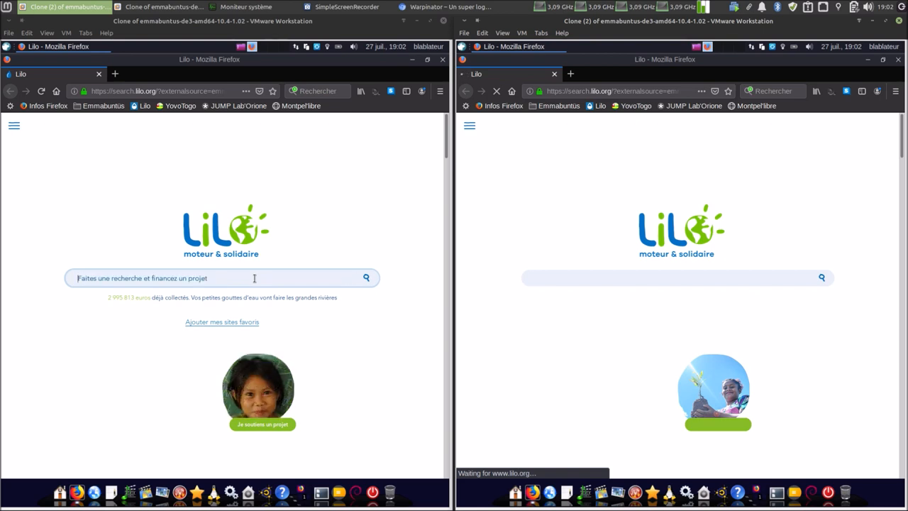
Search Lilo for 'warpinator emmabuntus' in the first VM's Firefox.
{"action": "type", "text": "warpinator emmabuntus"}
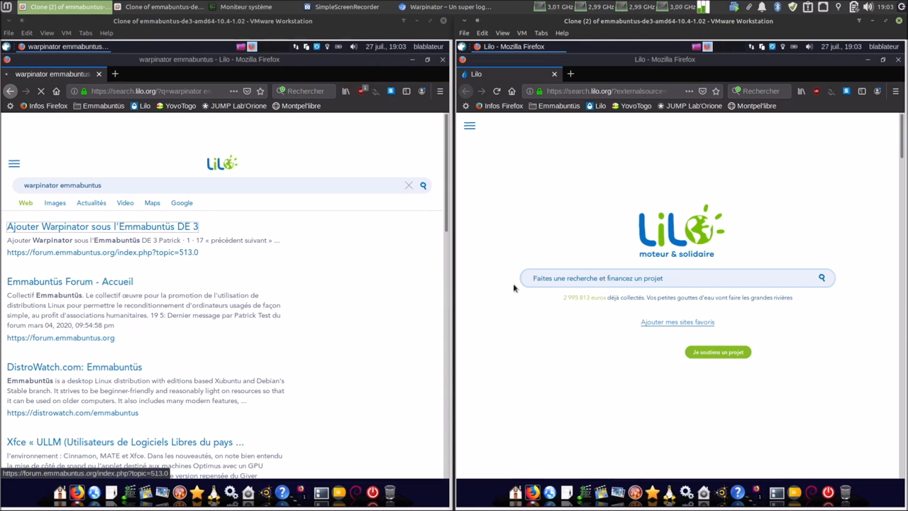
In both VMs, open the 'Ajouter Warpinator sous l'Emmabuntüs DE 3' result and its Tugaleres article link.
{"action": "left_click", "coordinate": [102, 226]}
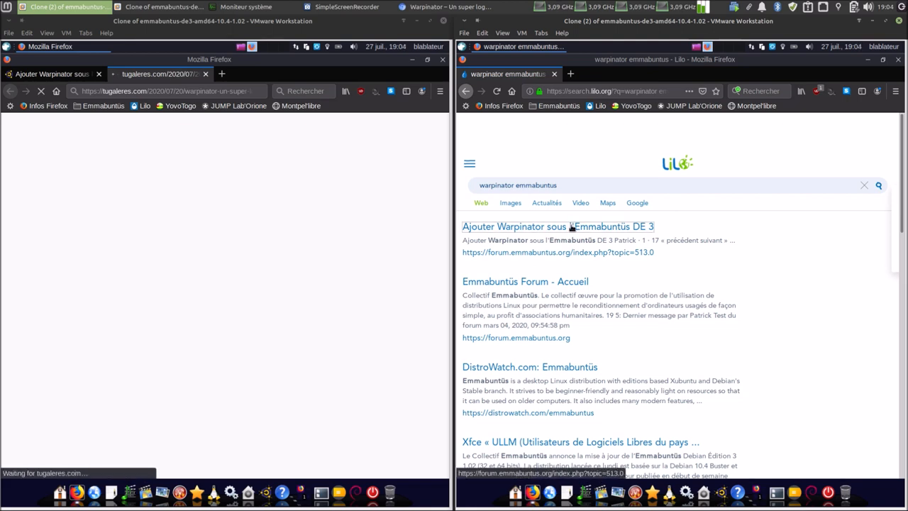
{"action": "left_click", "coordinate": [557, 226]}
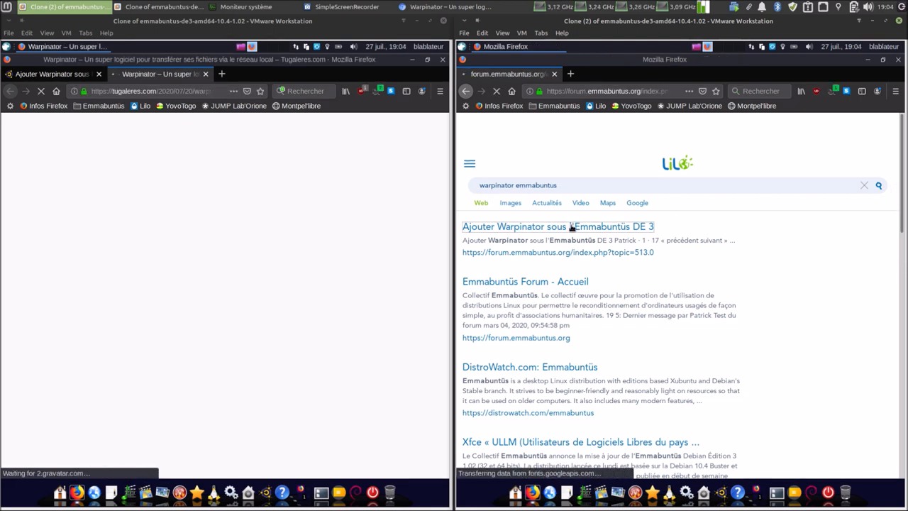
{"action": "left_click", "coordinate": [557, 227]}
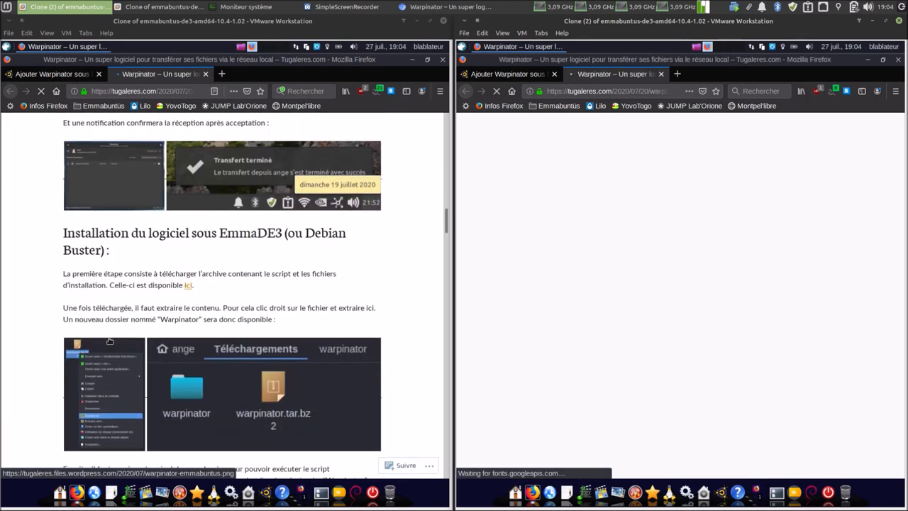
In the first VM, download warpinator.tar.bz2 from the Tugaleres article and save it to disk.
{"action": "scroll", "scroll_direction": "down", "scroll_amount": 3}
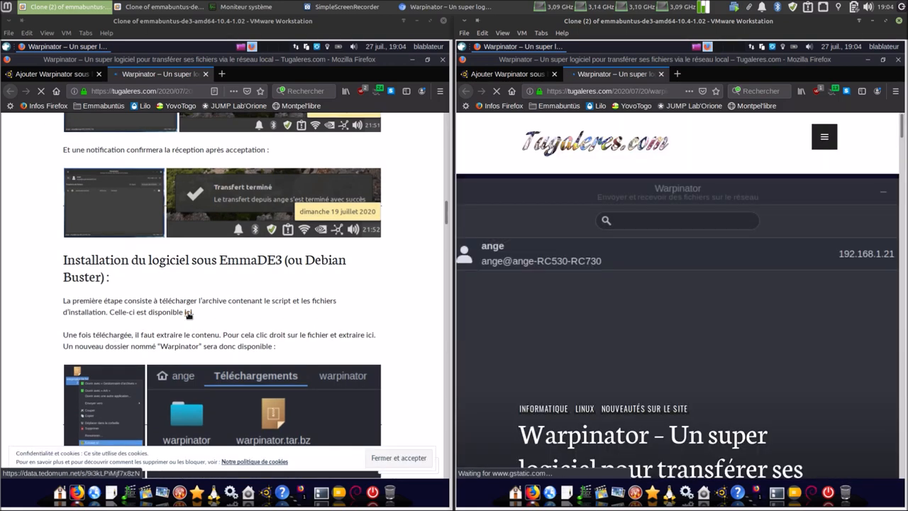
{"action": "scroll", "scroll_direction": "down", "scroll_amount": 3}
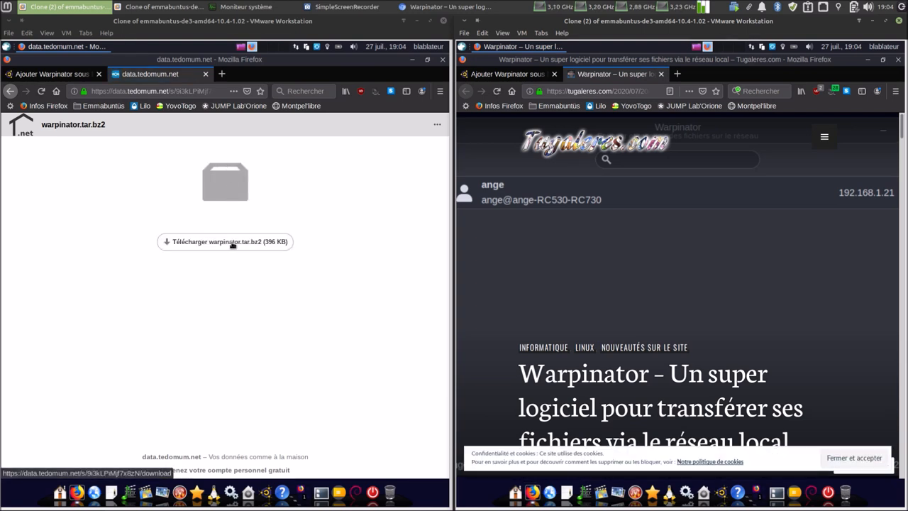
{"action": "left_click", "coordinate": [225, 242]}
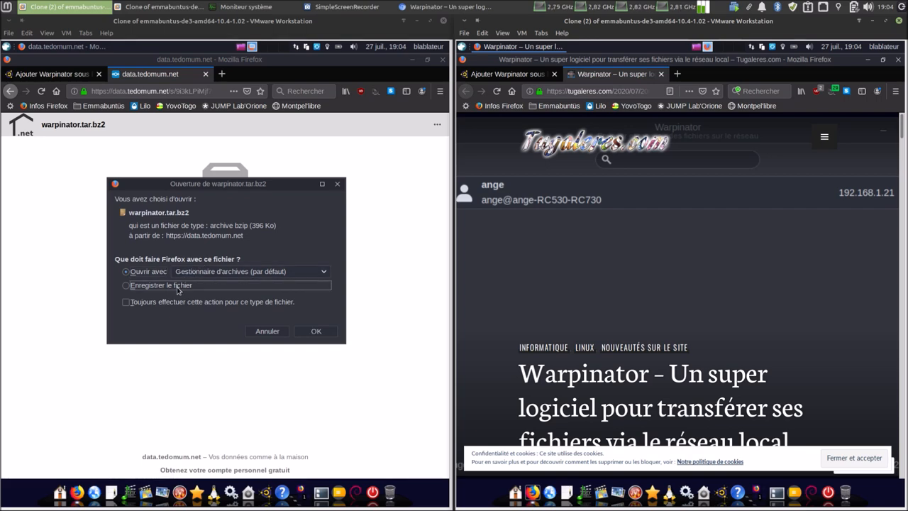
{"action": "left_click", "coordinate": [315, 330]}
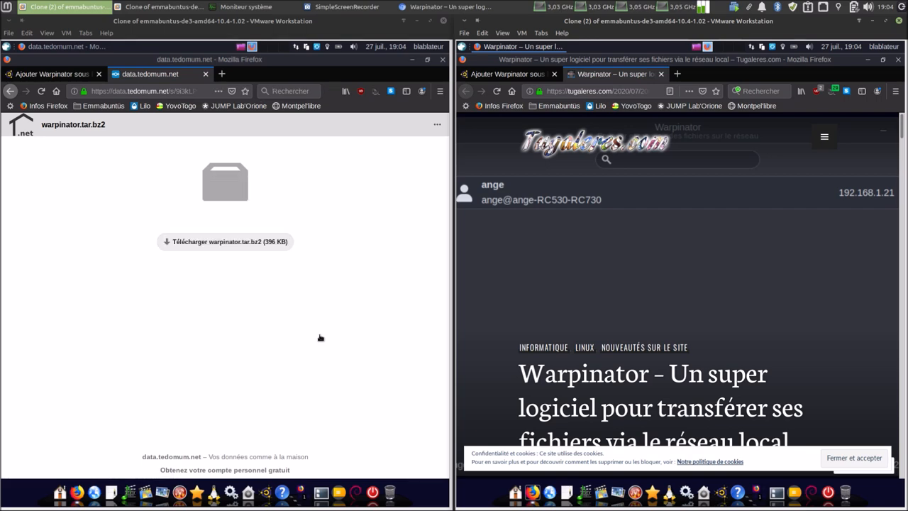
In the second VM, download warpinator.tar.bz2 from the article link and save it to disk.
{"action": "scroll", "scroll_direction": "down", "scroll_amount": 3}
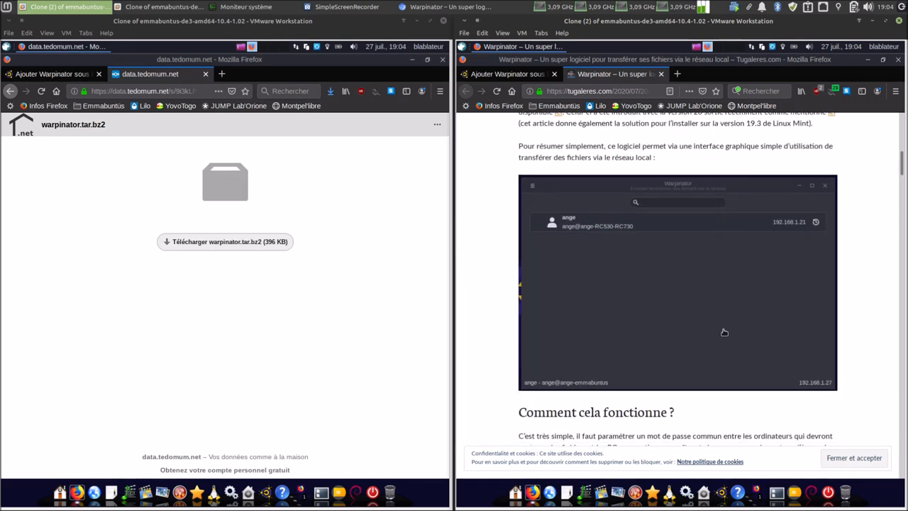
{"action": "scroll", "scroll_direction": "down", "scroll_amount": 3}
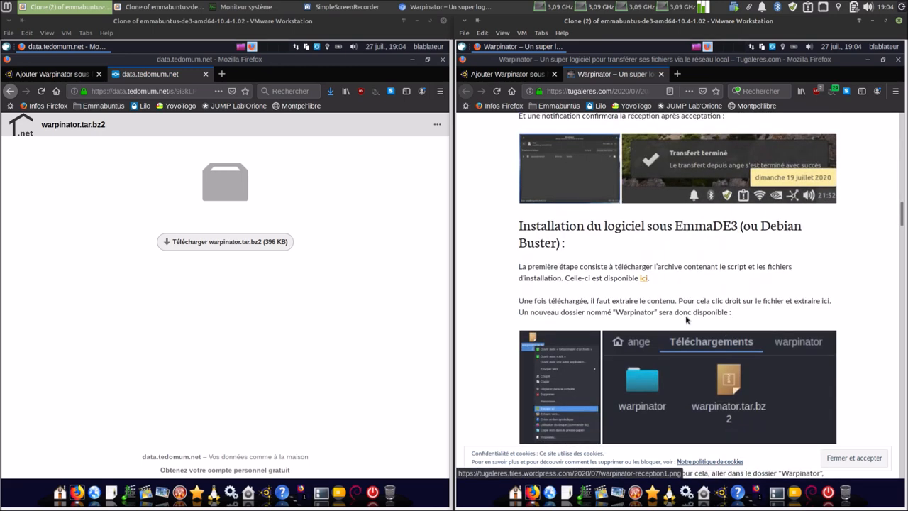
{"action": "left_click", "coordinate": [643, 277]}
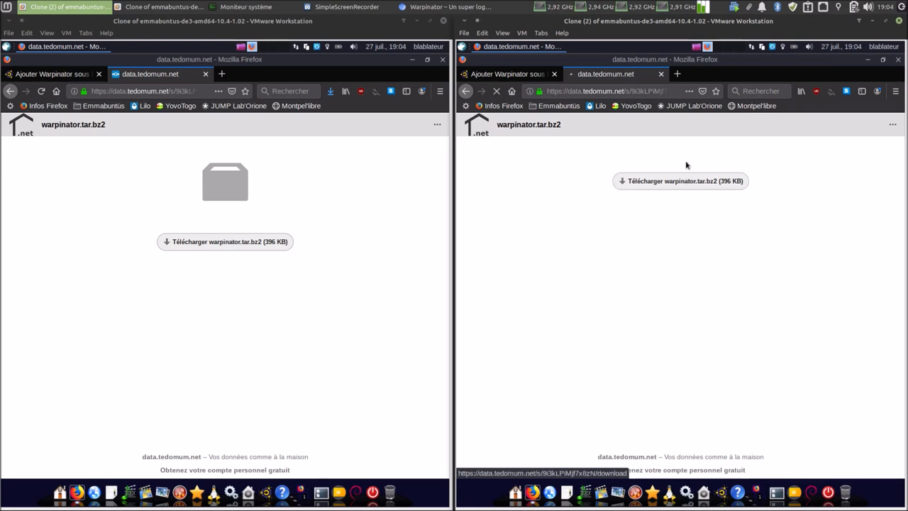
{"action": "left_click", "coordinate": [680, 180]}
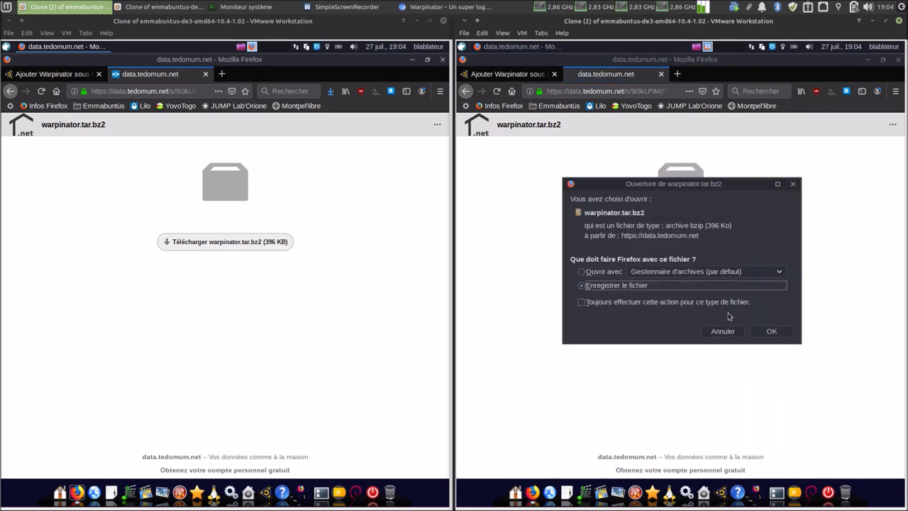
{"action": "left_click", "coordinate": [722, 331]}
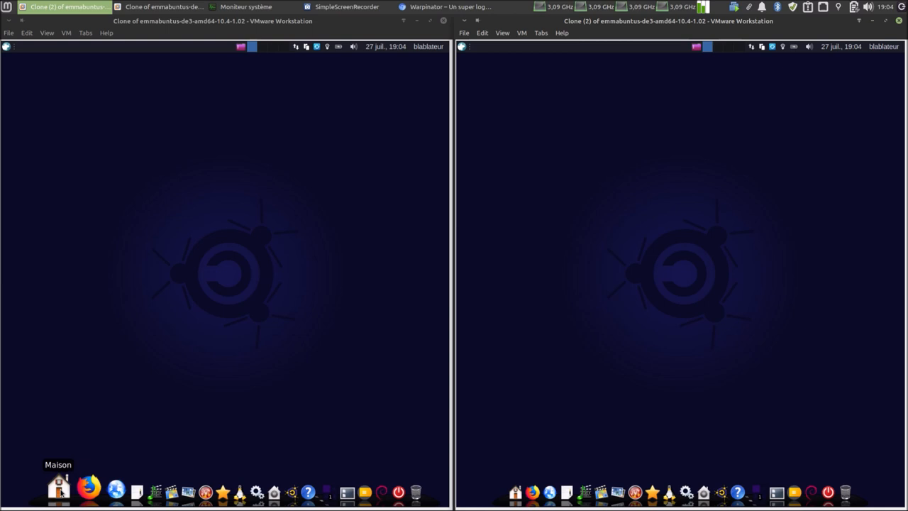
On both VMs, extract warpinator.tar.bz2 in Téléchargements with Extraire ici, then close the file manager.
{"action": "left_click", "coordinate": [60, 490]}
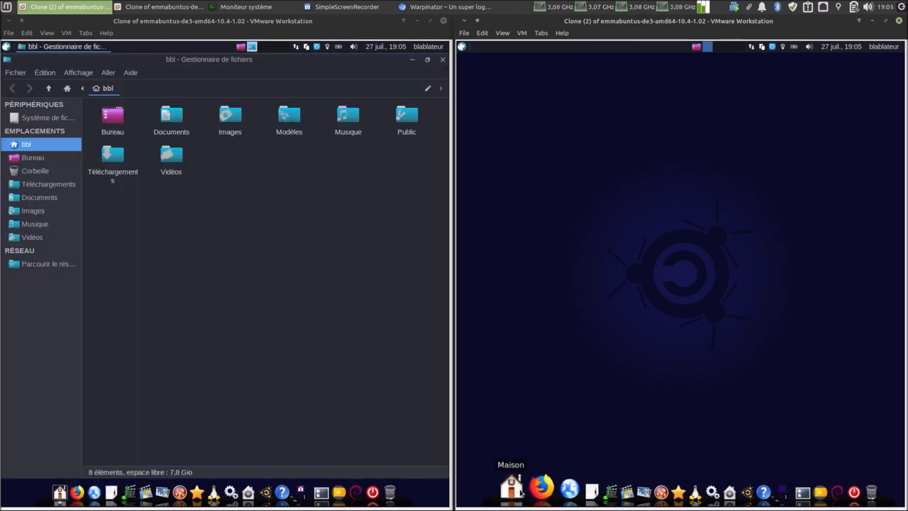
{"action": "left_click", "coordinate": [509, 486]}
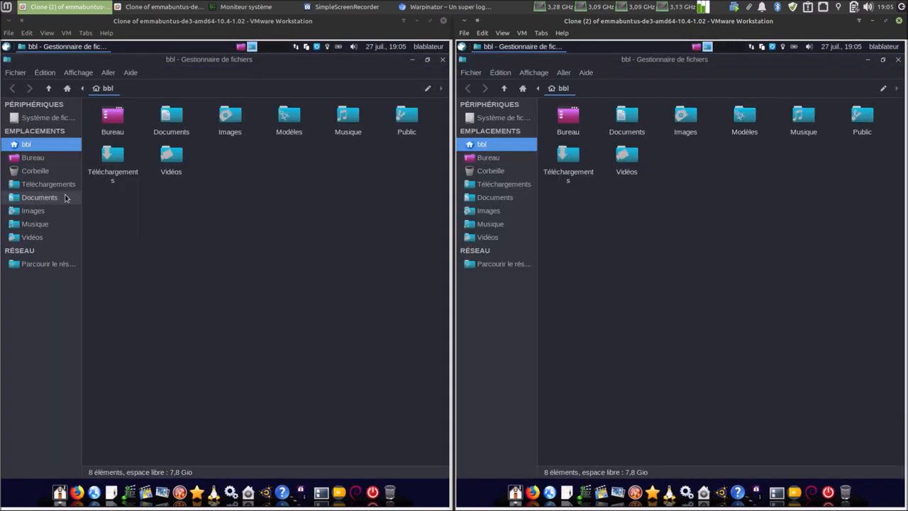
{"action": "left_click", "coordinate": [48, 184]}
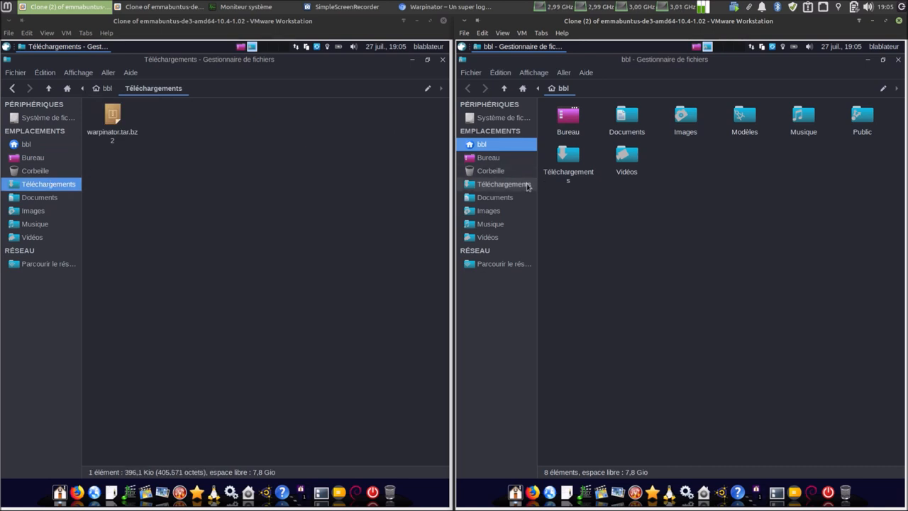
{"action": "right_click", "coordinate": [112, 119]}
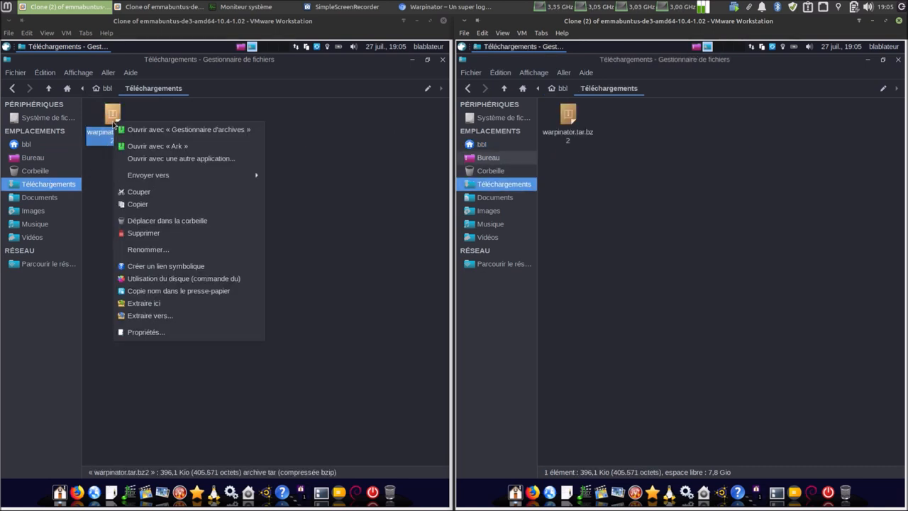
{"action": "mouse_move", "coordinate": [144, 303]}
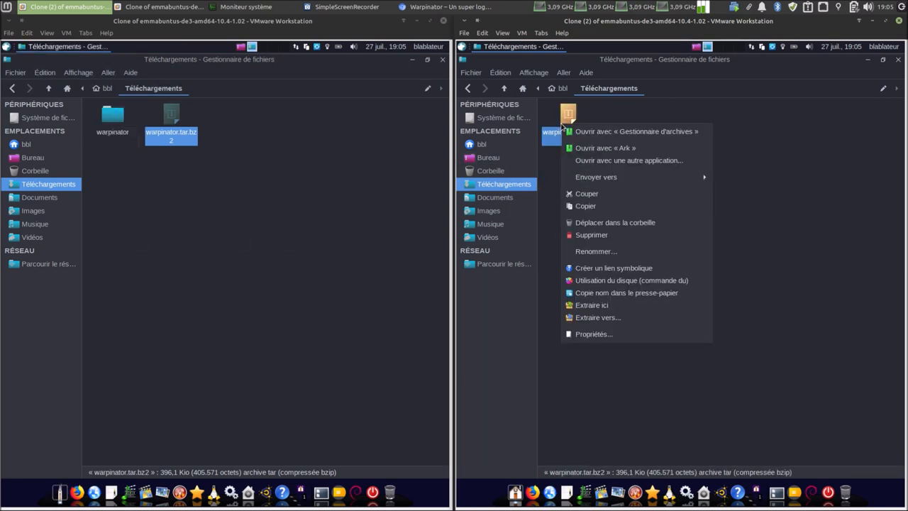
{"action": "left_click", "coordinate": [574, 307]}
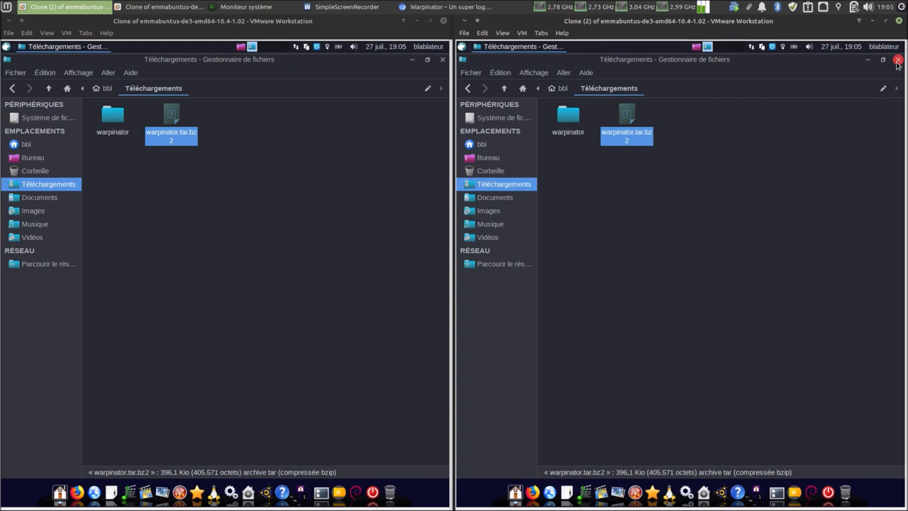
{"action": "left_click", "coordinate": [897, 59]}
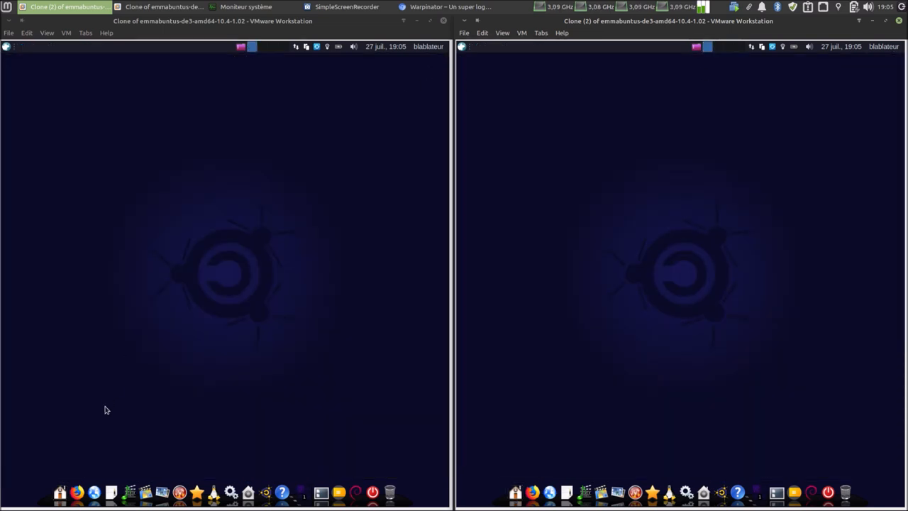
In a terminal on the first VM, run 'sudo sh install_warpinator.sh' from the warpinator folder.
{"action": "left_click", "coordinate": [7, 46]}
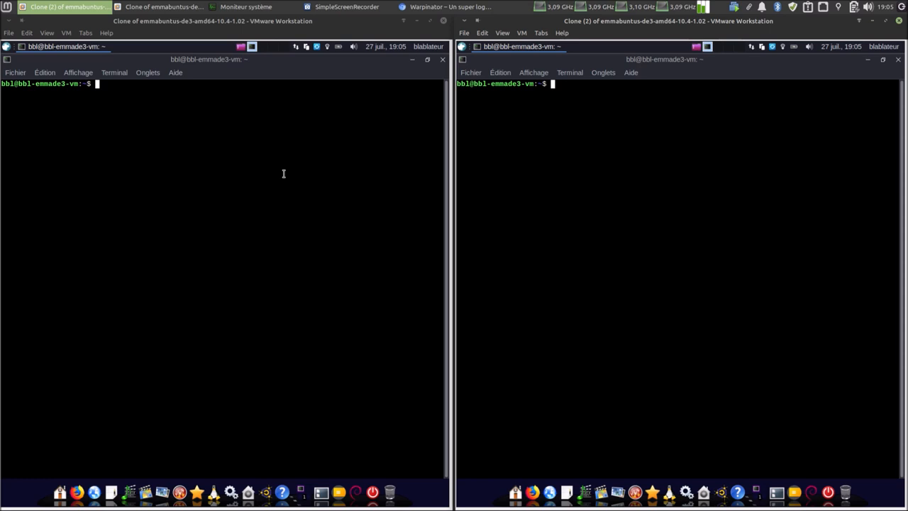
{"action": "type", "text": "ls"}
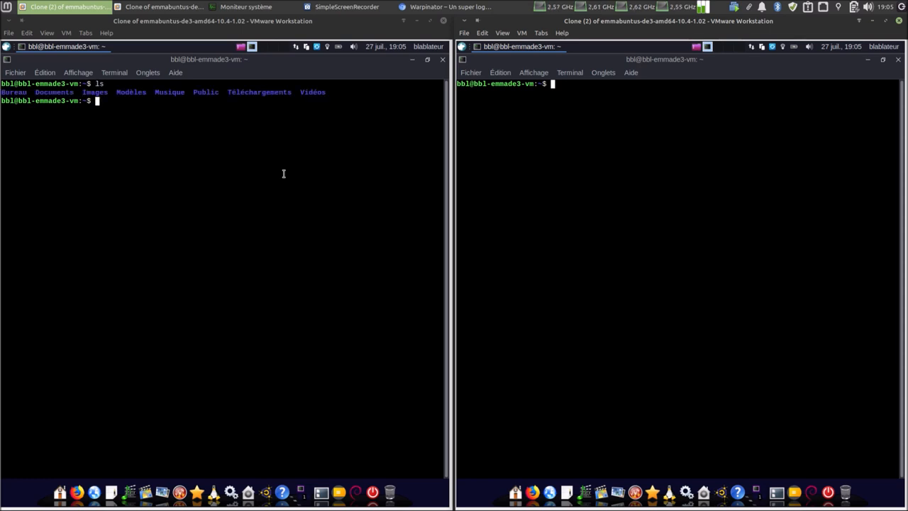
{"action": "type", "text": "cd Téléchargements/"}
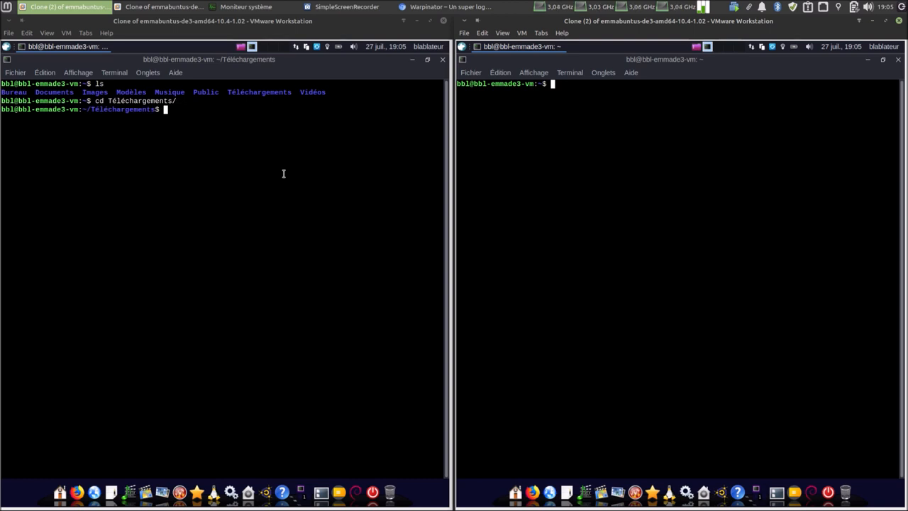
{"action": "type", "text": "ls"}
{"action": "type", "text": "cd warpinator/"}
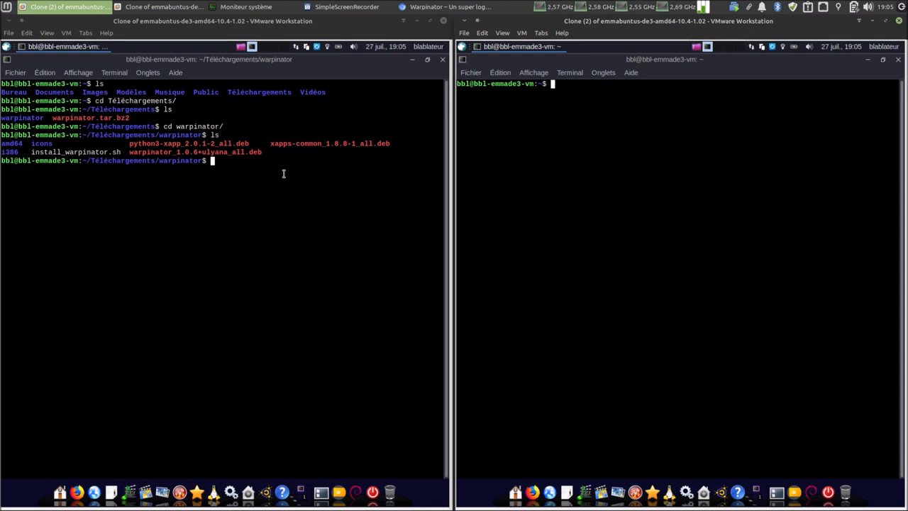
{"action": "type", "text": "sudo sh i"}
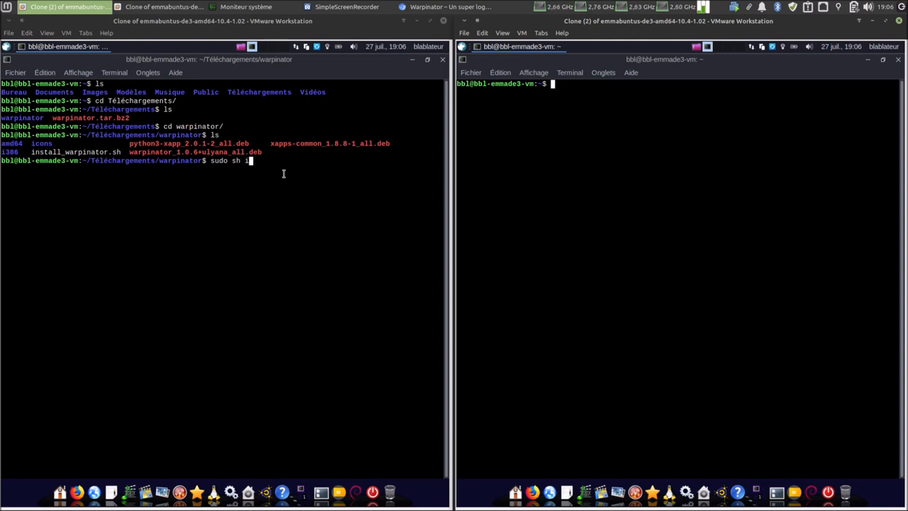
{"action": "type", "text": "nstall_warpinator.sh"}
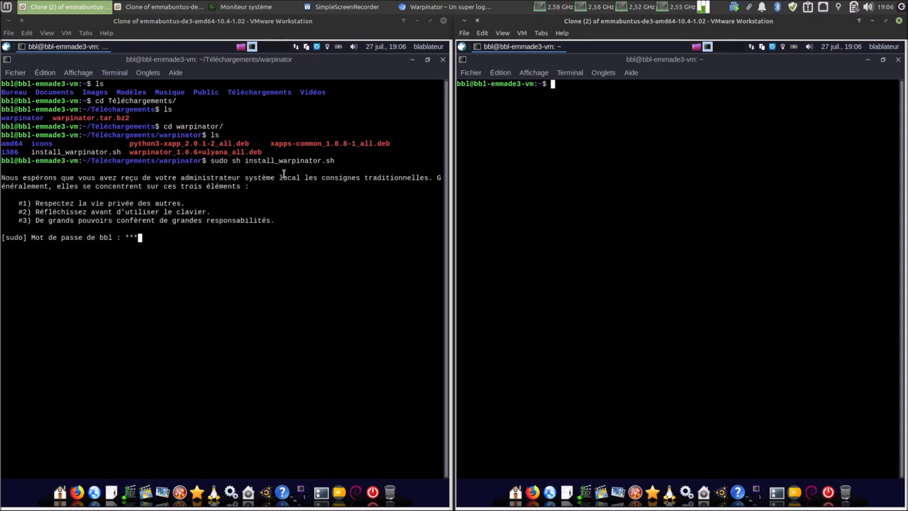
{"action": "key", "text": "Return"}
{"action": "type", "text": "ls"}
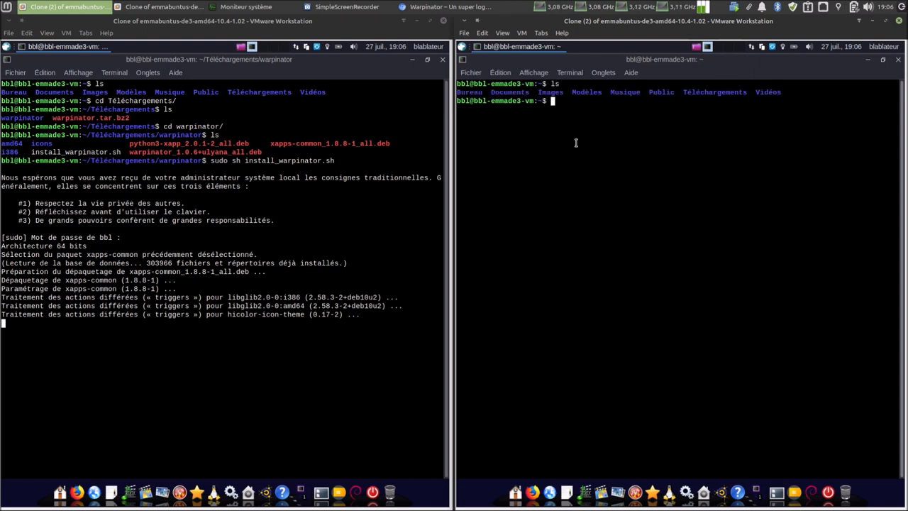
On the right VM, cd into Téléchargements/ and run the Warpinator install script with sudo sh.
{"action": "type", "text": "cd Téléchargements/"}
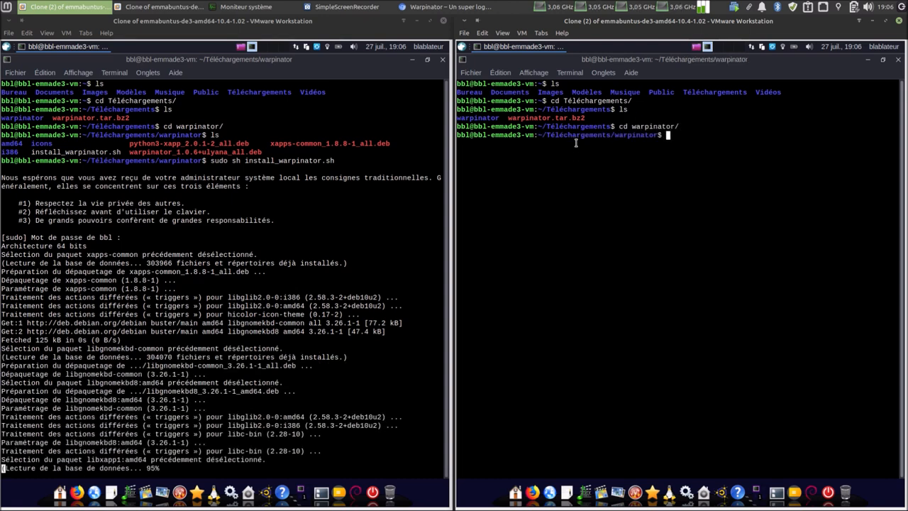
{"action": "type", "text": "sudo"}
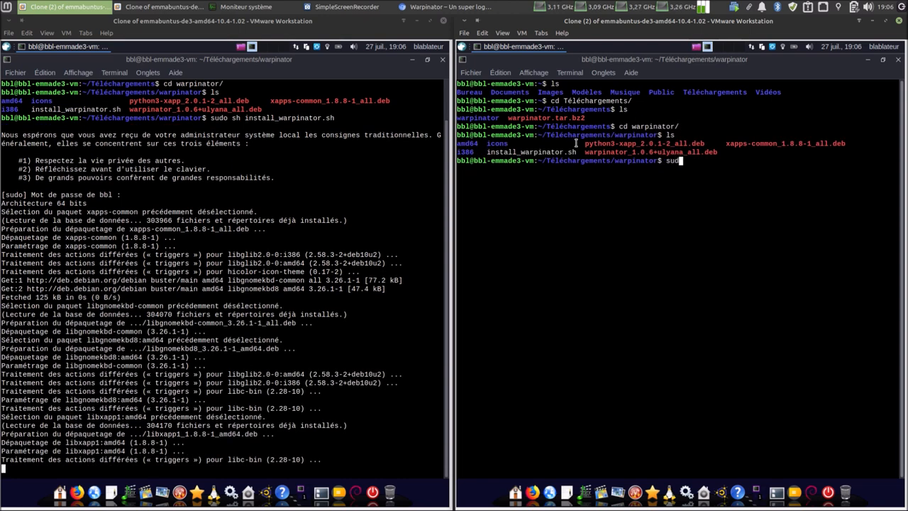
{"action": "type", "text": "sh install_warpinator.sh"}
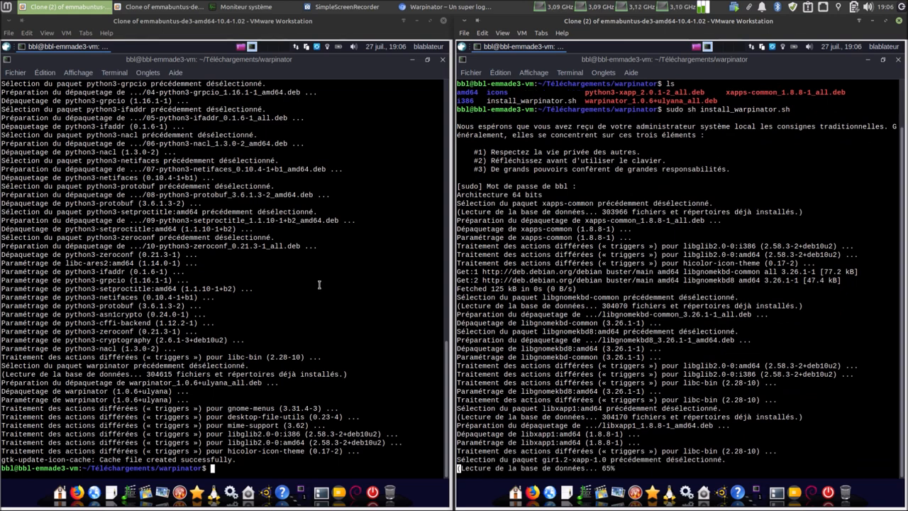
Clear the terminals, run 'ip a' to read 192.168.2.34 and 192.168.2.28, then close them.
{"action": "type", "text": "clear"}
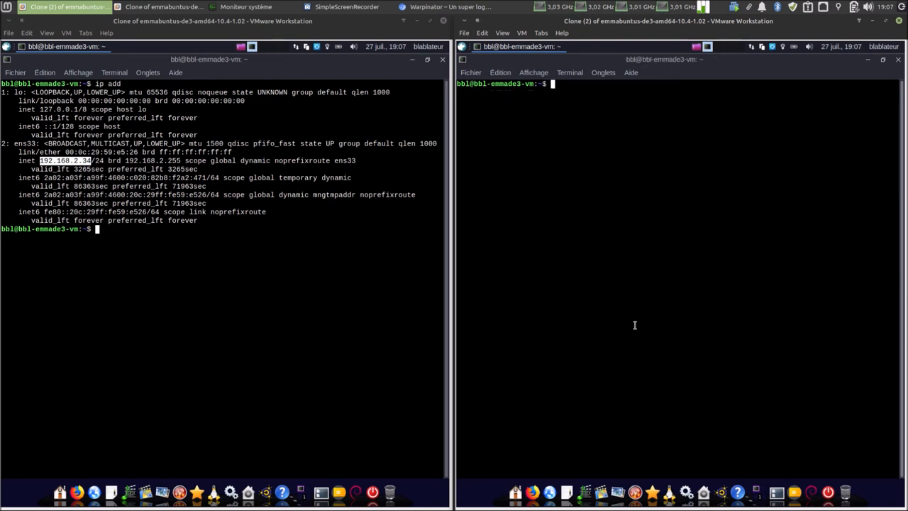
{"action": "type", "text": "ip add"}
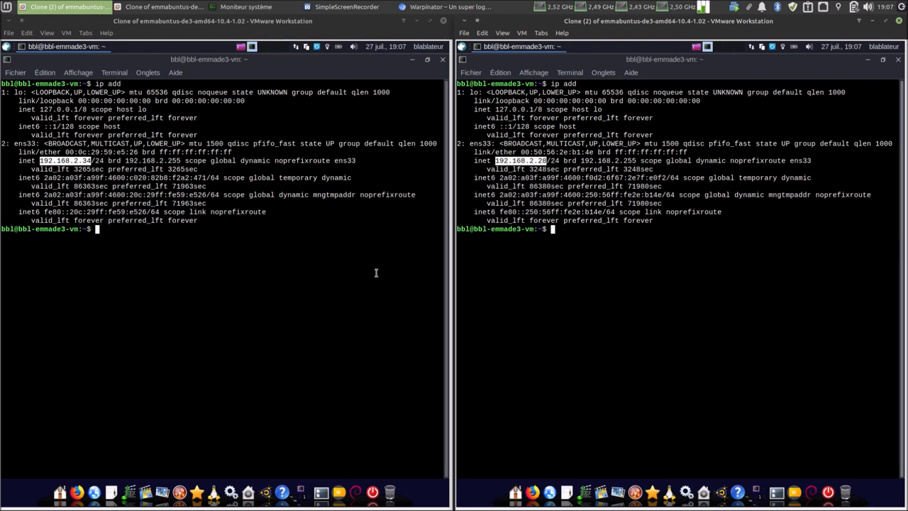
{"action": "left_click", "coordinate": [868, 59]}
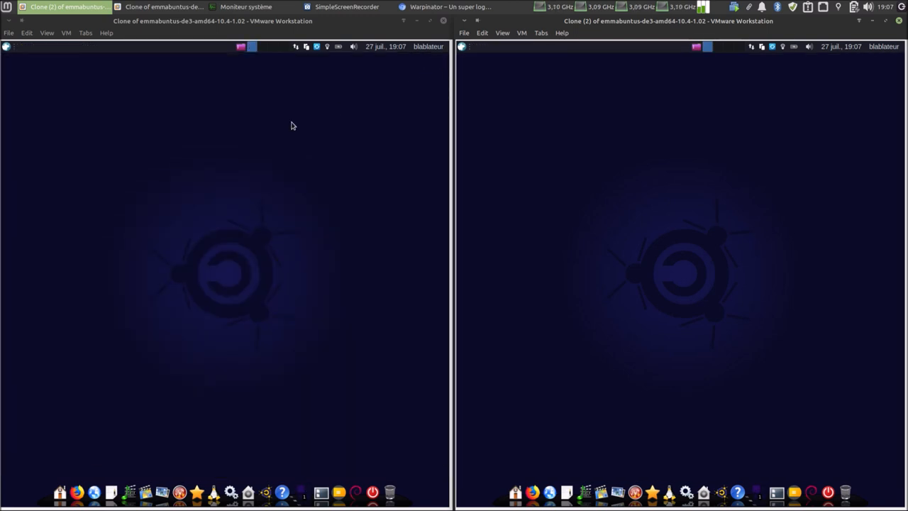
Search 'wa' in the Whisker menu on the left VM and open the launcher on the right VM.
{"action": "left_click", "coordinate": [6, 47]}
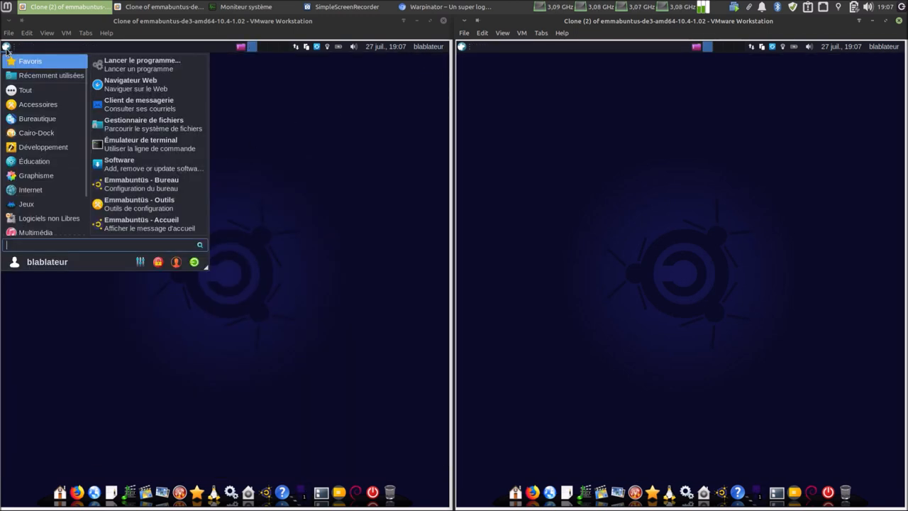
{"action": "type", "text": "wa"}
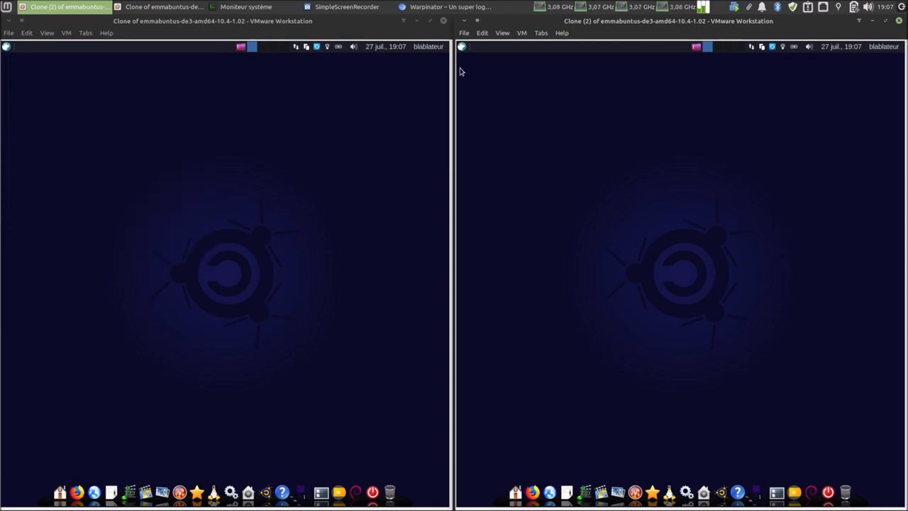
{"action": "left_click", "coordinate": [461, 46]}
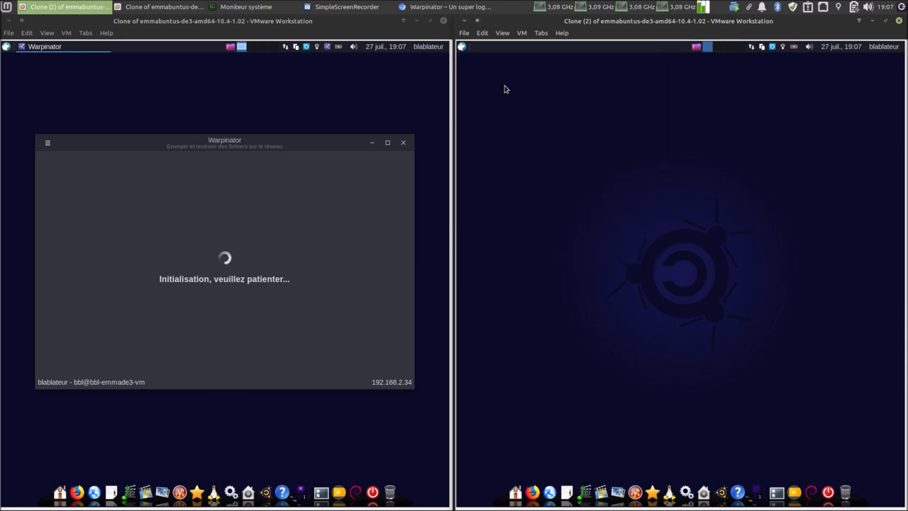
{"action": "mouse_move", "coordinate": [358, 82]}
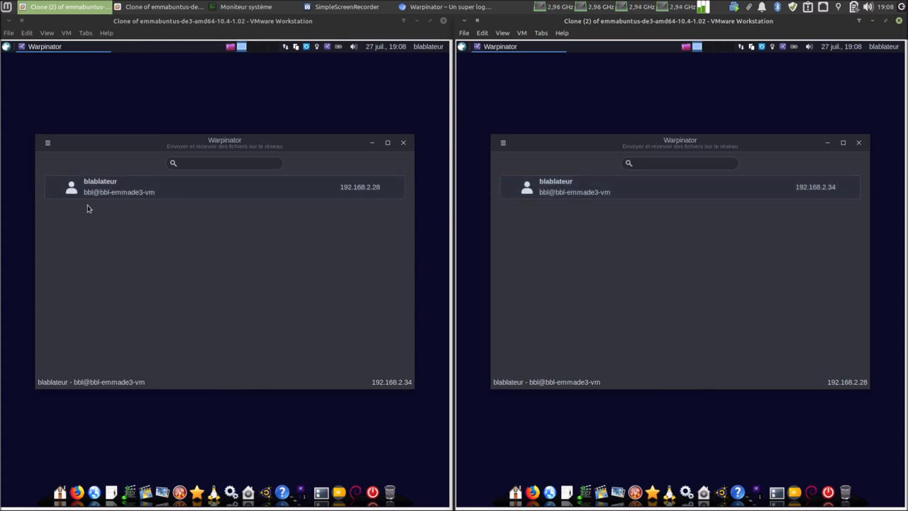
{"action": "mouse_move", "coordinate": [404, 229]}
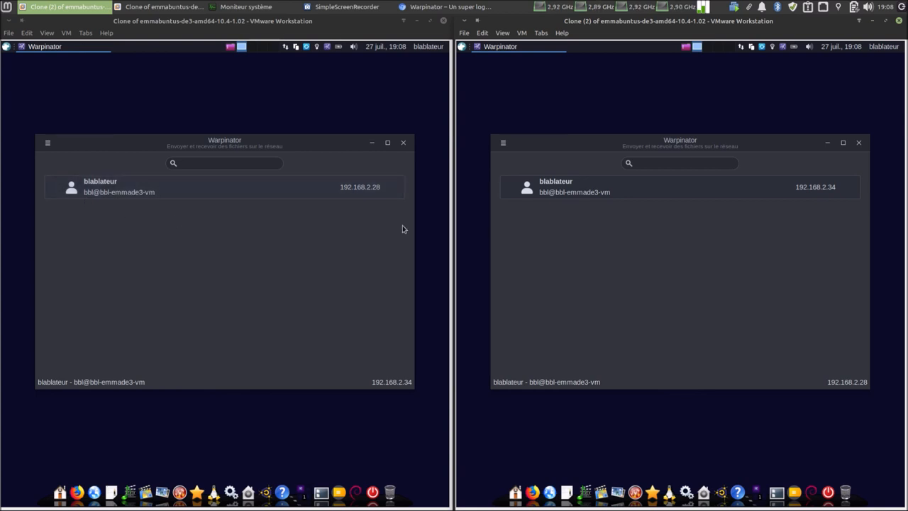
{"action": "mouse_move", "coordinate": [108, 207]}
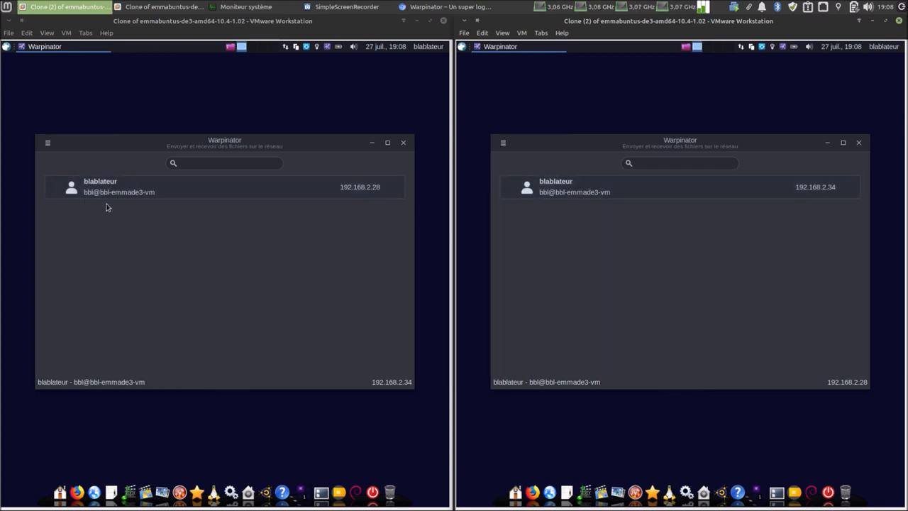
{"action": "mouse_move", "coordinate": [117, 205]}
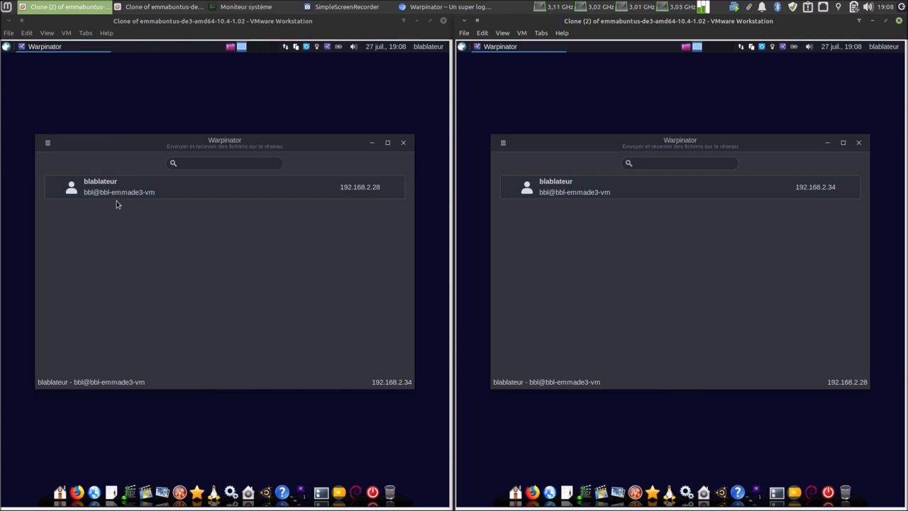
{"action": "mouse_move", "coordinate": [605, 205]}
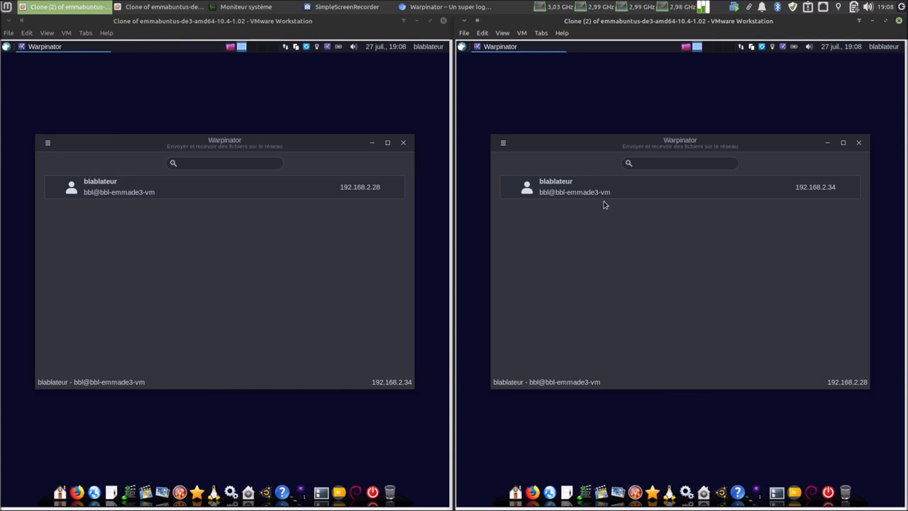
{"action": "mouse_move", "coordinate": [318, 240]}
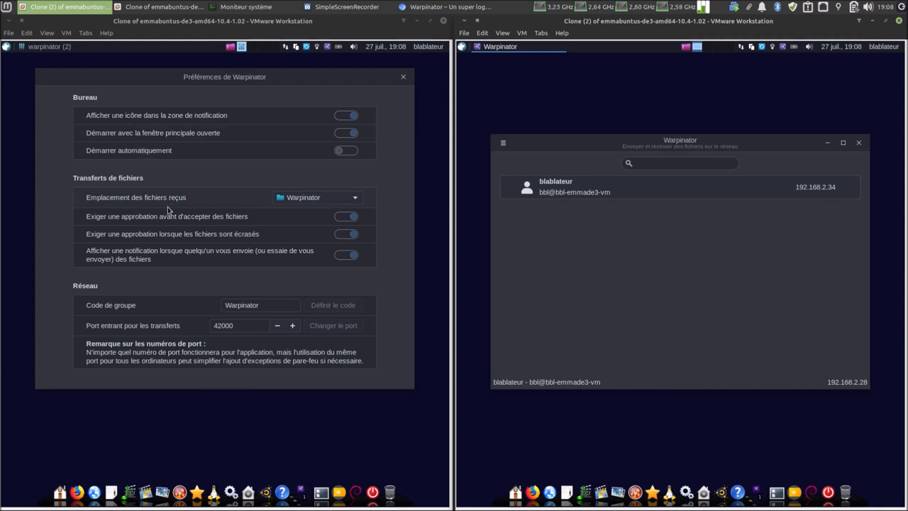
{"action": "mouse_move", "coordinate": [60, 491]}
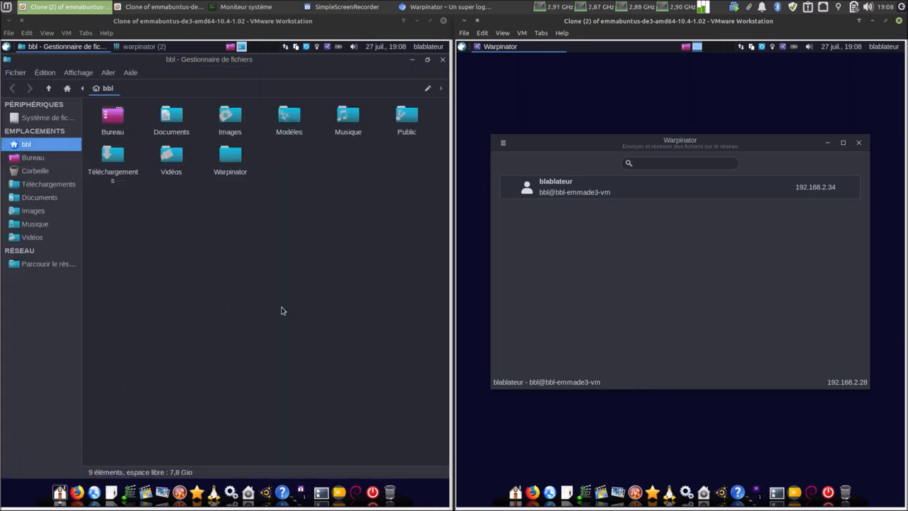
{"action": "mouse_move", "coordinate": [512, 490]}
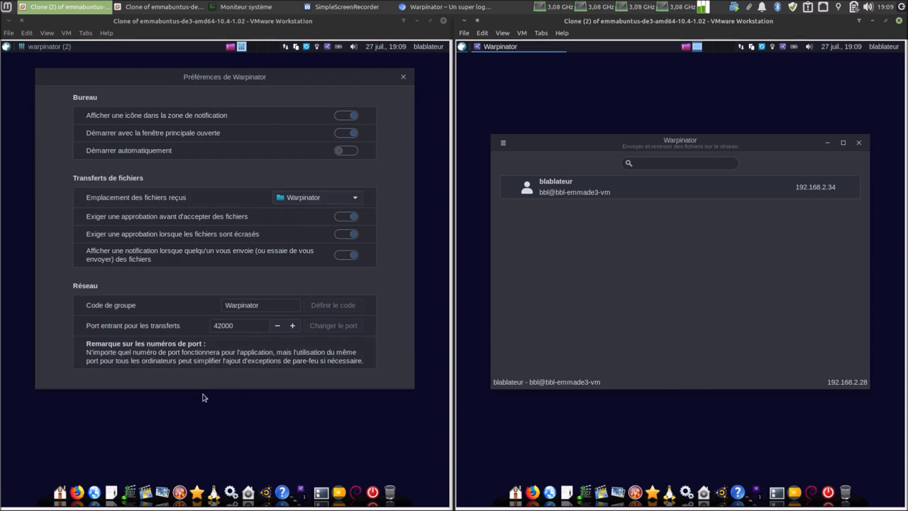
{"action": "mouse_move", "coordinate": [213, 416]}
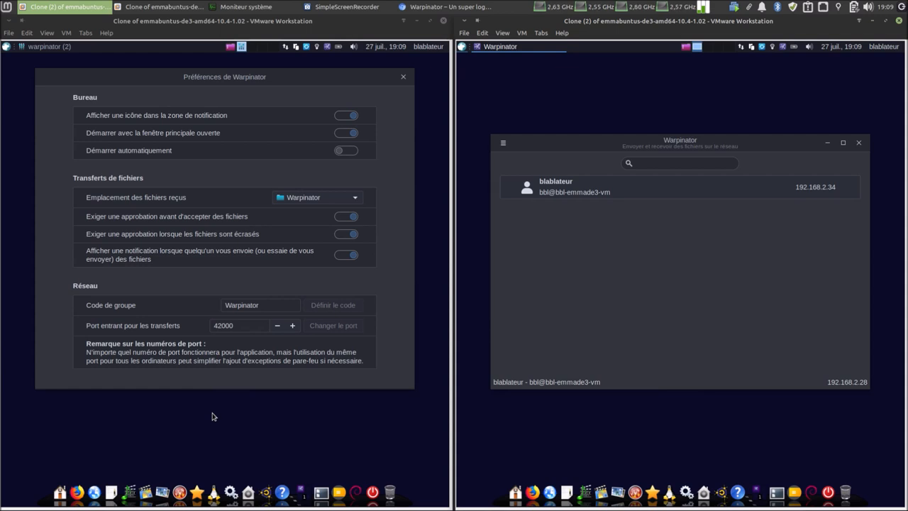
{"action": "mouse_move", "coordinate": [209, 387]}
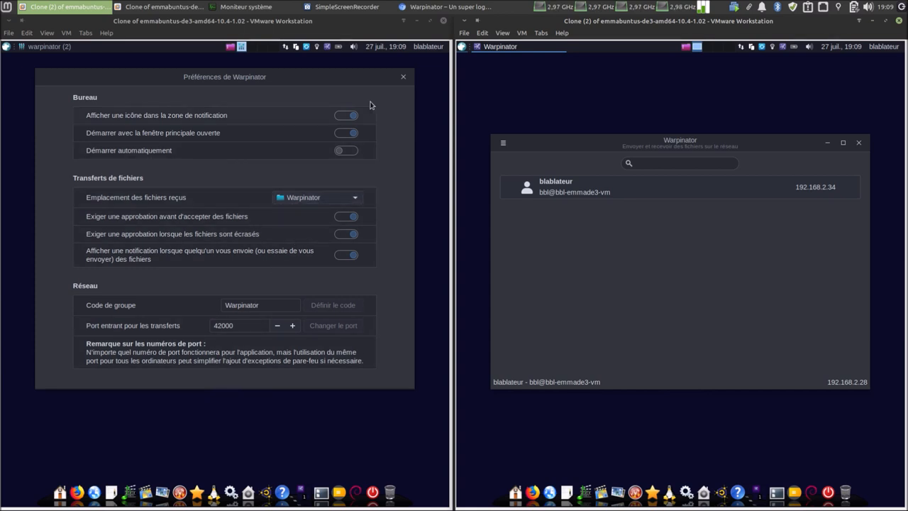
{"action": "left_click", "coordinate": [403, 76]}
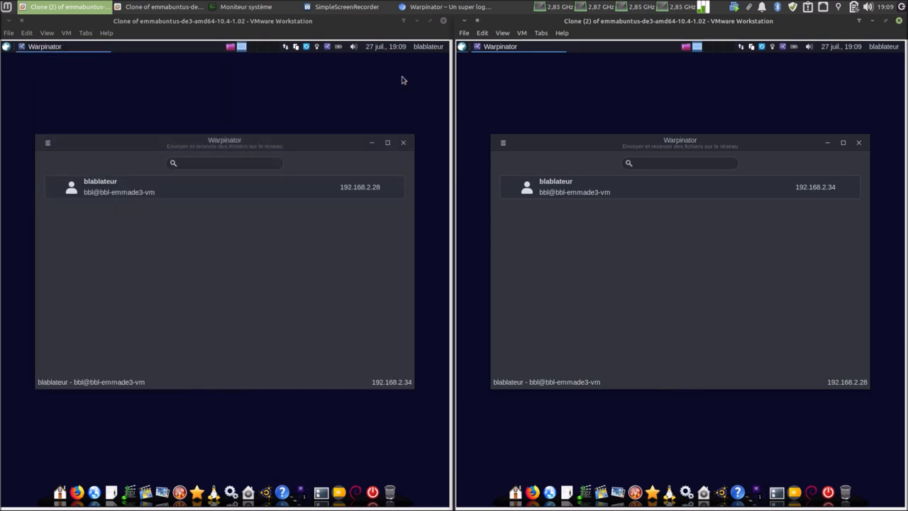
{"action": "left_click", "coordinate": [47, 143]}
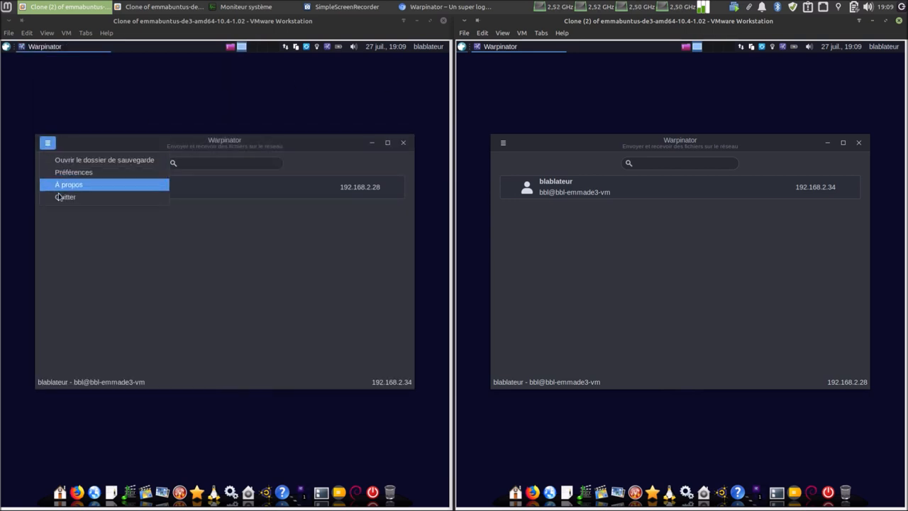
{"action": "left_click", "coordinate": [69, 184]}
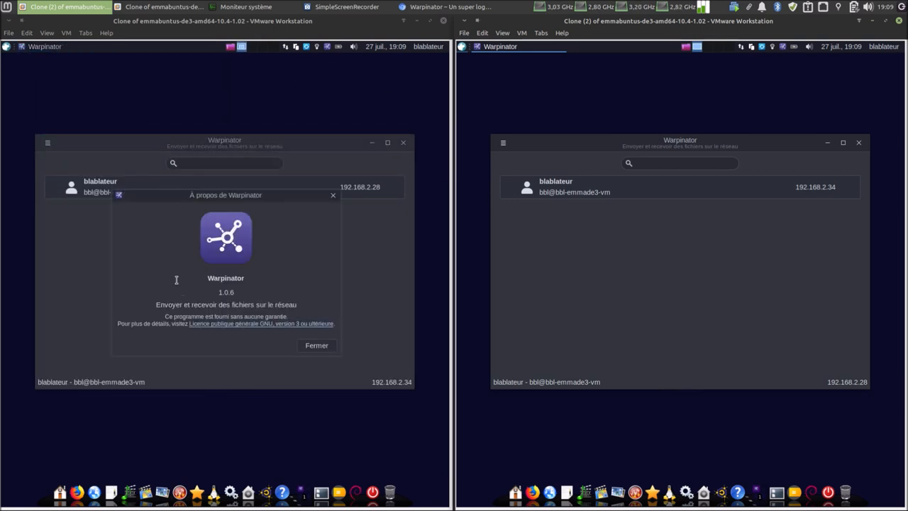
{"action": "mouse_move", "coordinate": [317, 346]}
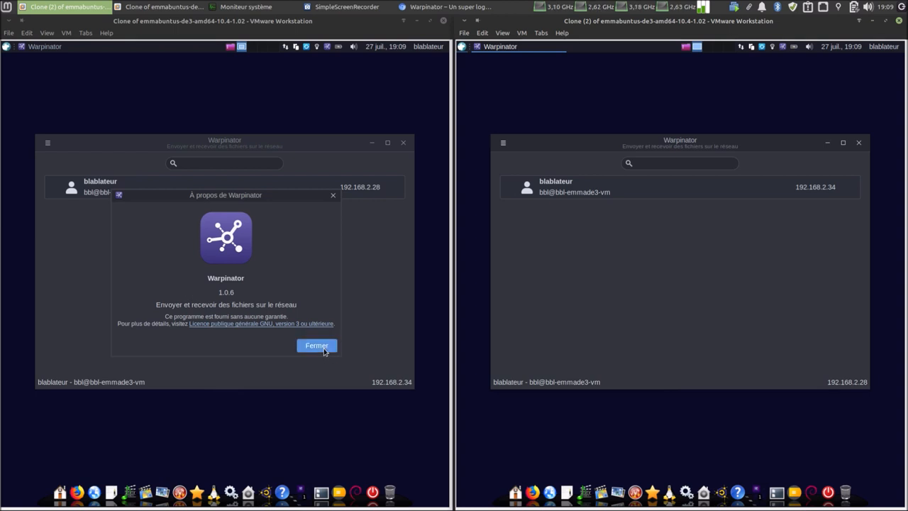
{"action": "left_click", "coordinate": [315, 345]}
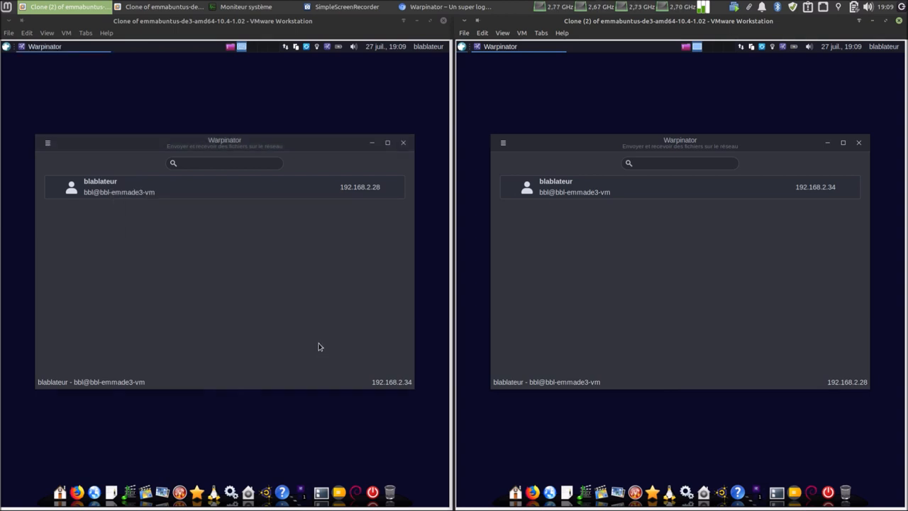
{"action": "mouse_move", "coordinate": [238, 201]}
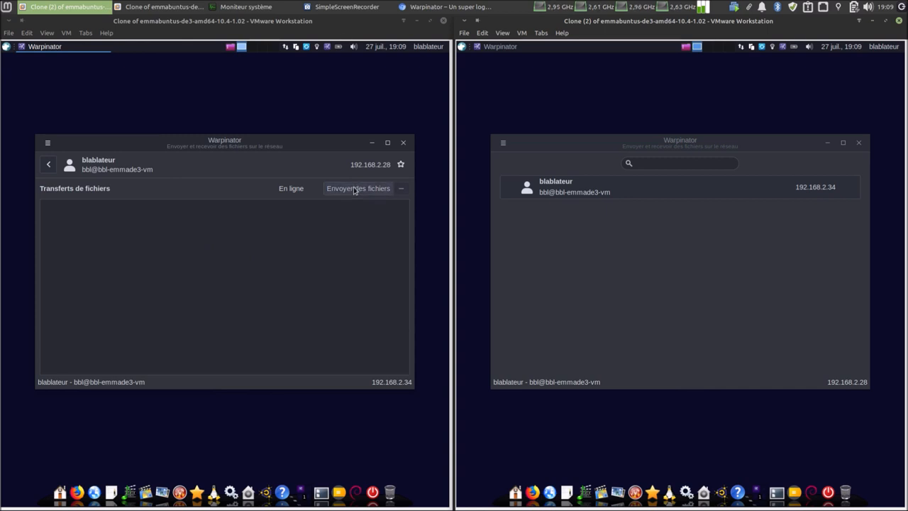
On the left VM, choose Envoyer des fichiers for peer 192.168.2.28, then Parcourir….
{"action": "left_click", "coordinate": [358, 188]}
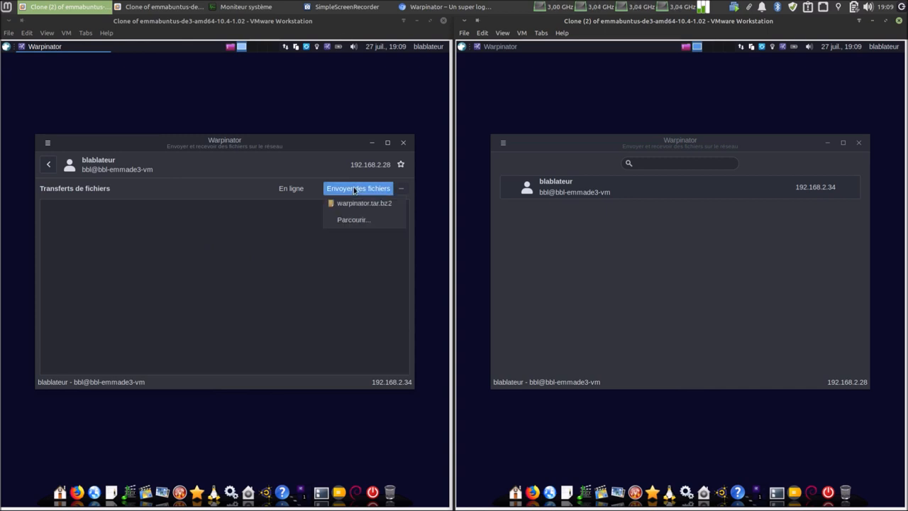
{"action": "mouse_move", "coordinate": [367, 220]}
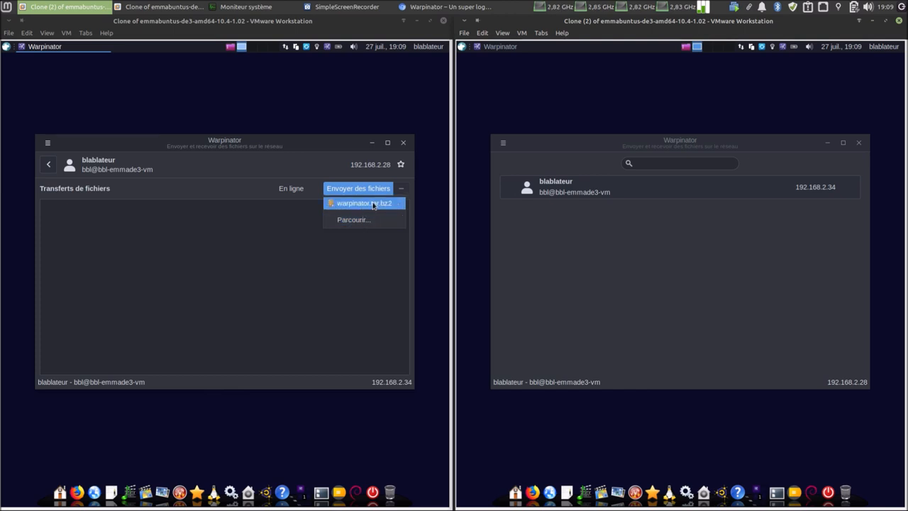
{"action": "mouse_move", "coordinate": [352, 219]}
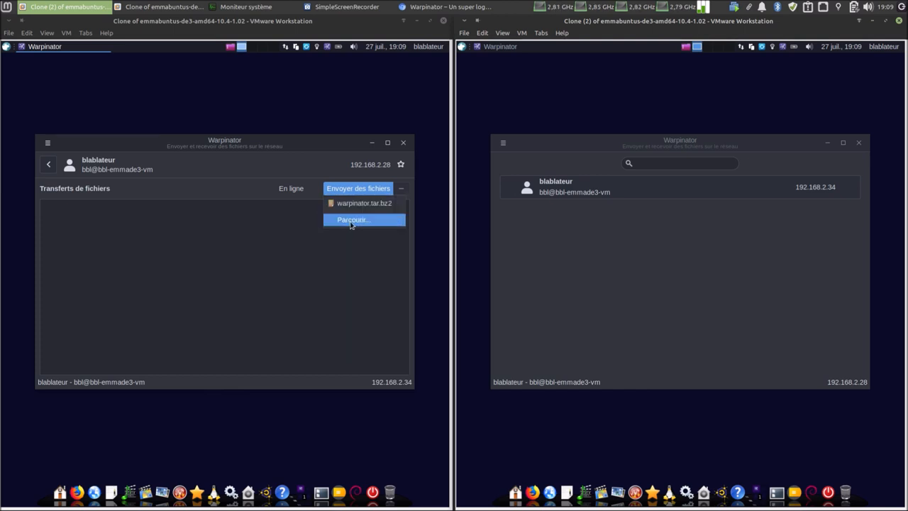
{"action": "left_click", "coordinate": [353, 219]}
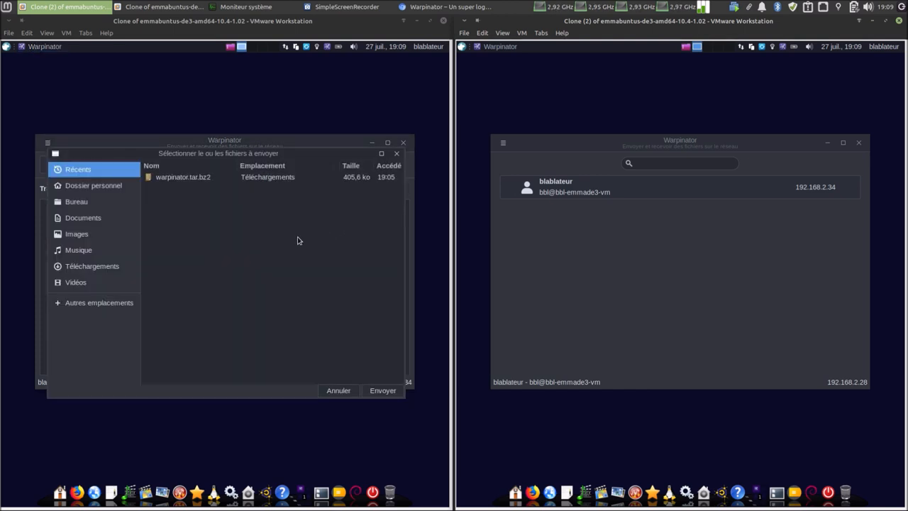
{"action": "mouse_move", "coordinate": [109, 307]}
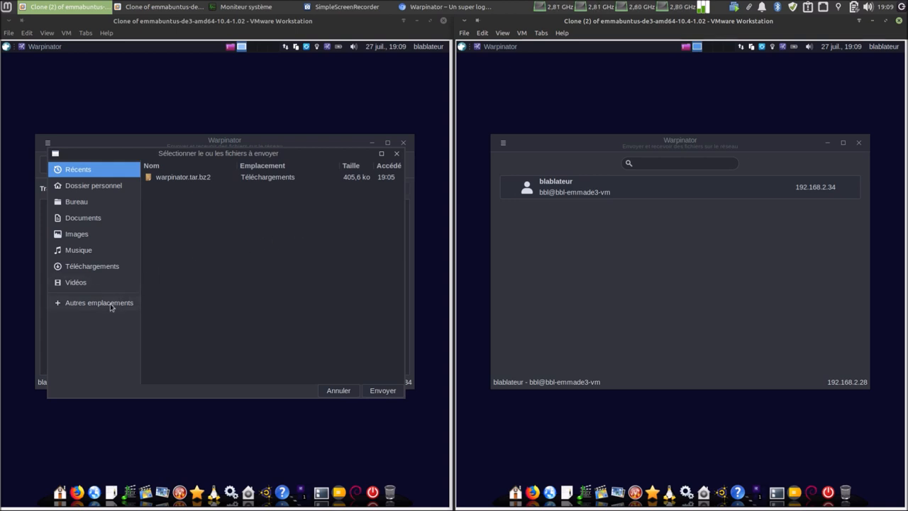
Browse to /usr/share/backgrounds, select the xfce folder and send it with Envoyer.
{"action": "left_click", "coordinate": [99, 302]}
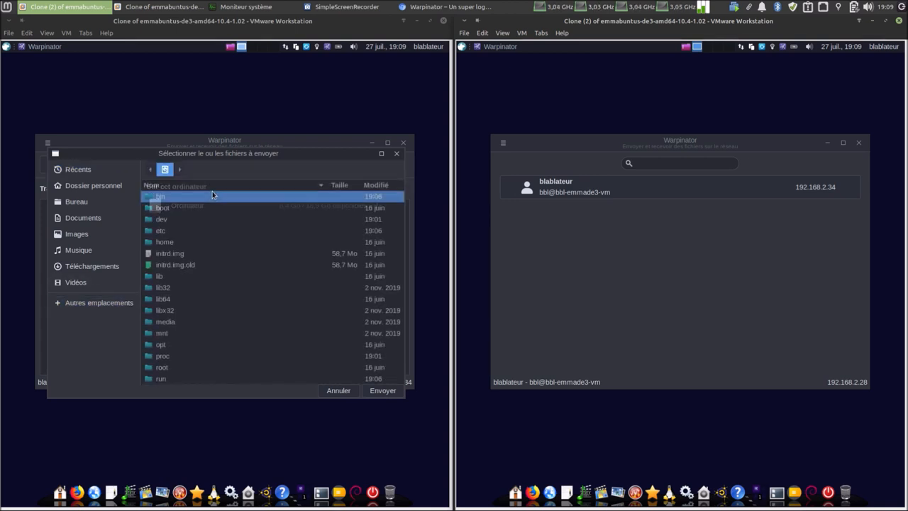
{"action": "scroll", "scroll_direction": "down", "scroll_amount": 3}
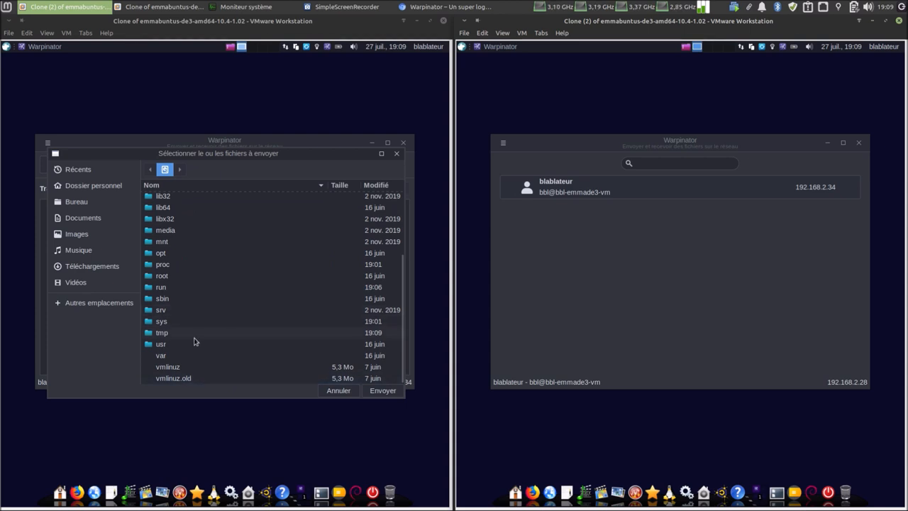
{"action": "double_click", "coordinate": [161, 344]}
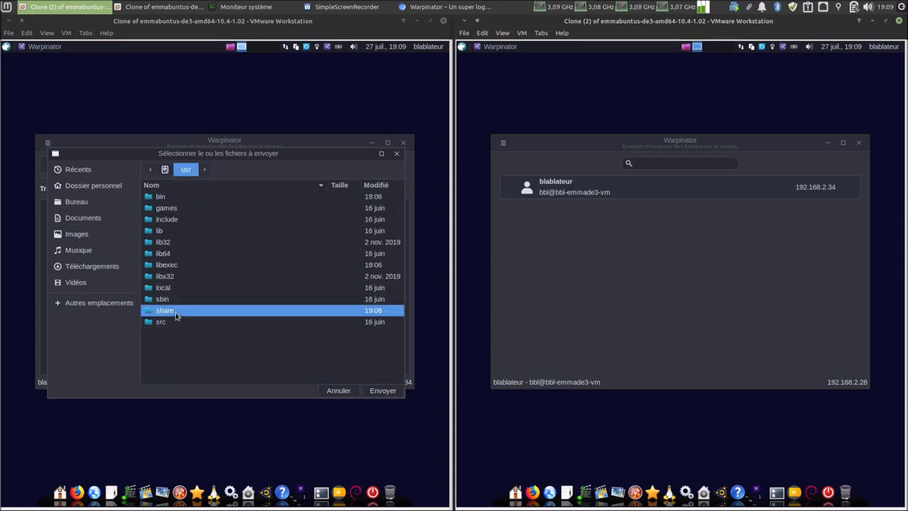
{"action": "double_click", "coordinate": [165, 310]}
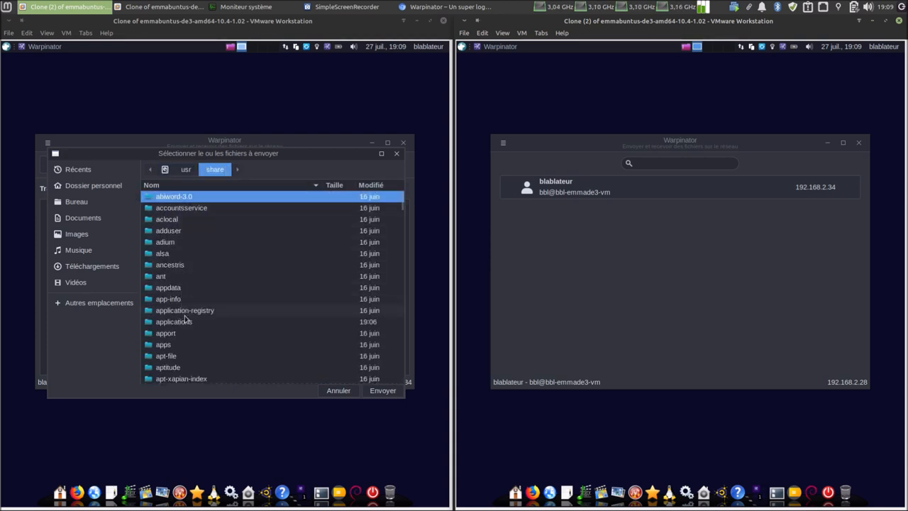
{"action": "scroll", "scroll_direction": "down", "scroll_amount": 3}
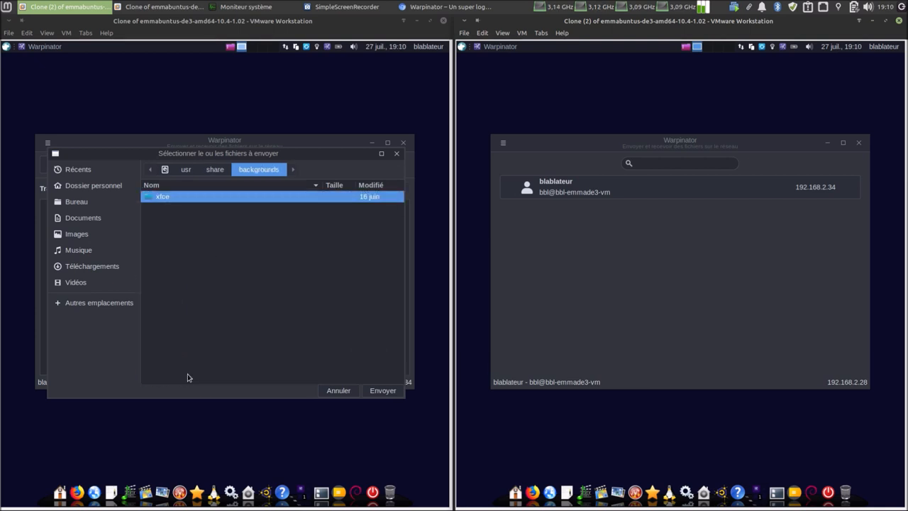
{"action": "double_click", "coordinate": [163, 196]}
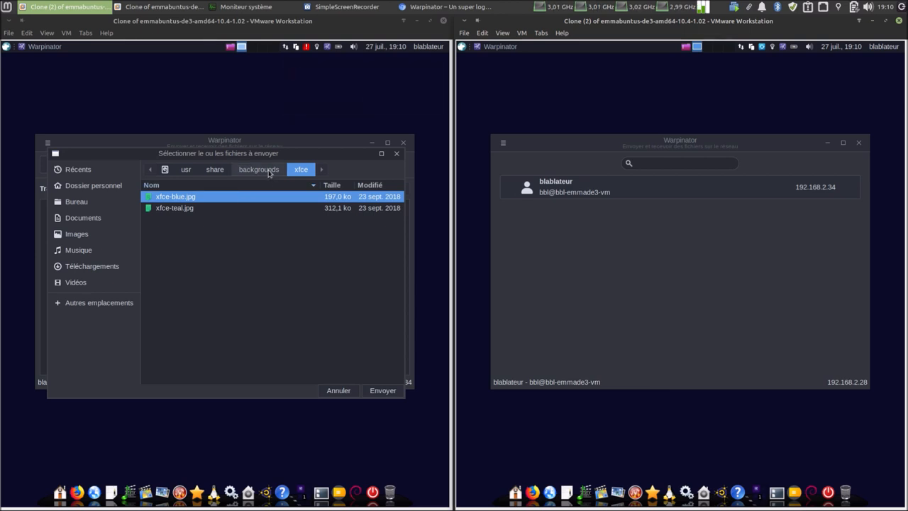
{"action": "left_click", "coordinate": [258, 169]}
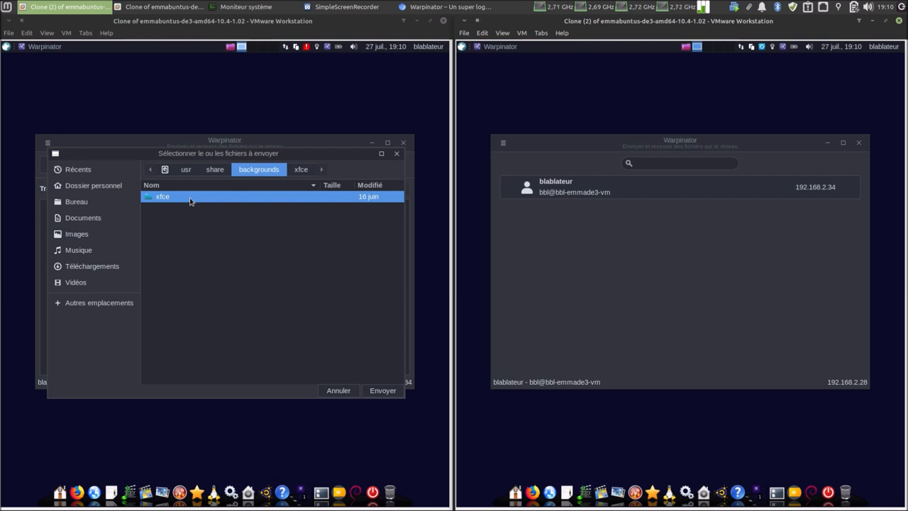
{"action": "left_click", "coordinate": [382, 391]}
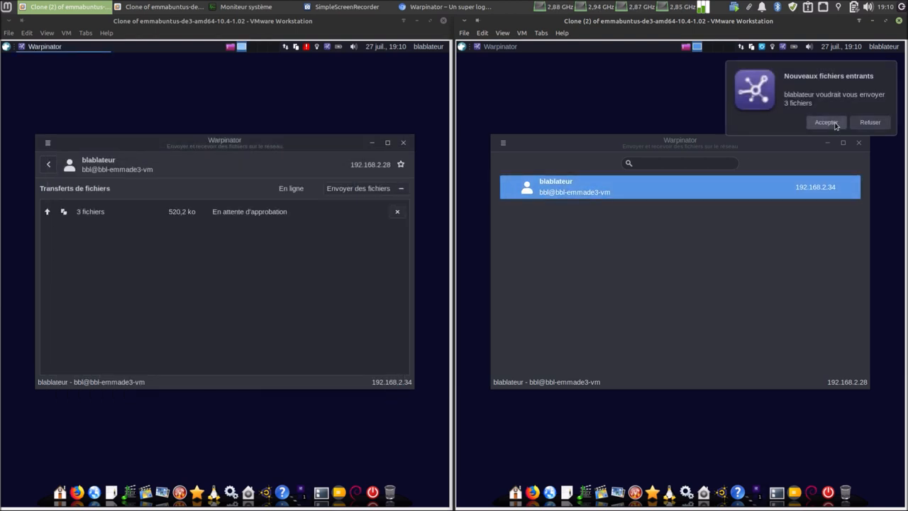
Click Accepter on the right VM's 'Nouveaux fichiers entrants' prompt for the 3 files.
{"action": "left_click", "coordinate": [826, 122]}
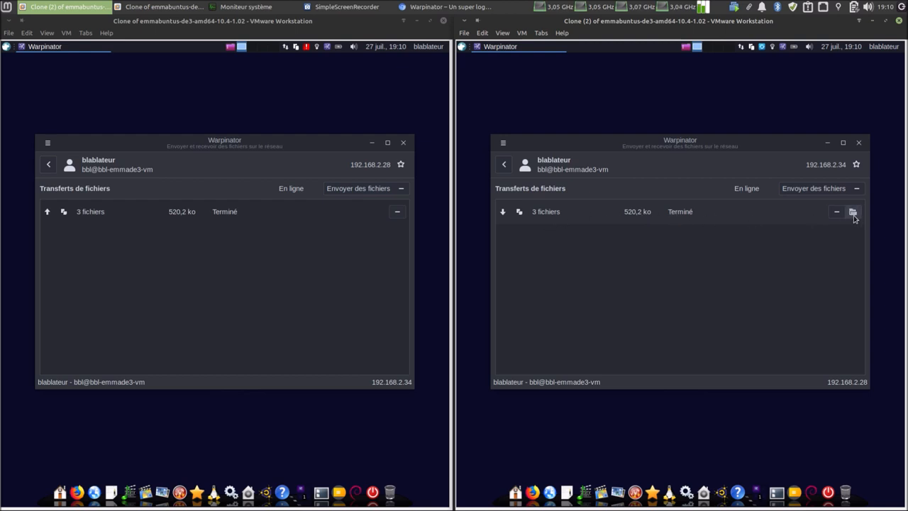
{"action": "mouse_move", "coordinate": [853, 211]}
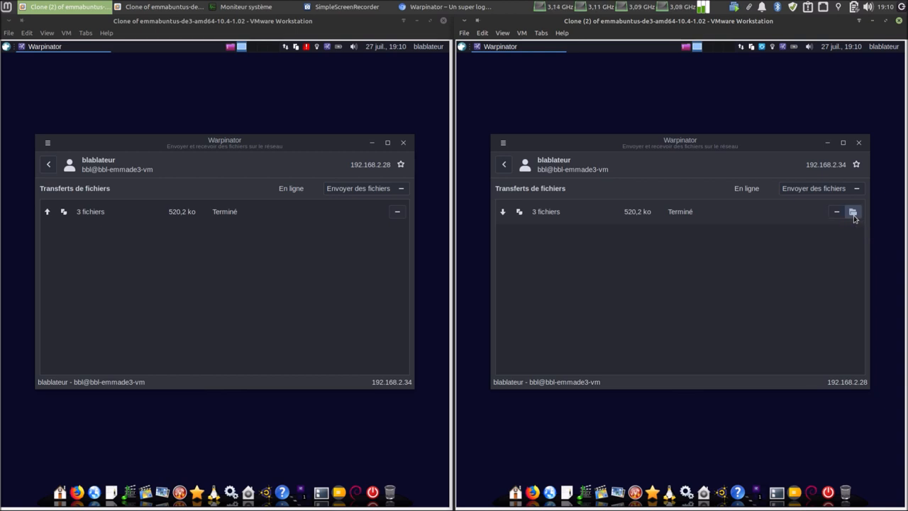
{"action": "left_click", "coordinate": [852, 212]}
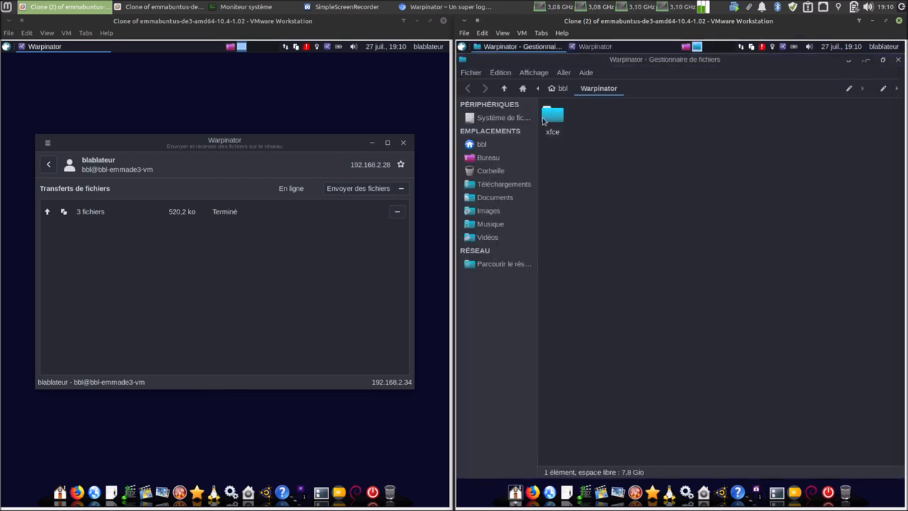
{"action": "double_click", "coordinate": [552, 117]}
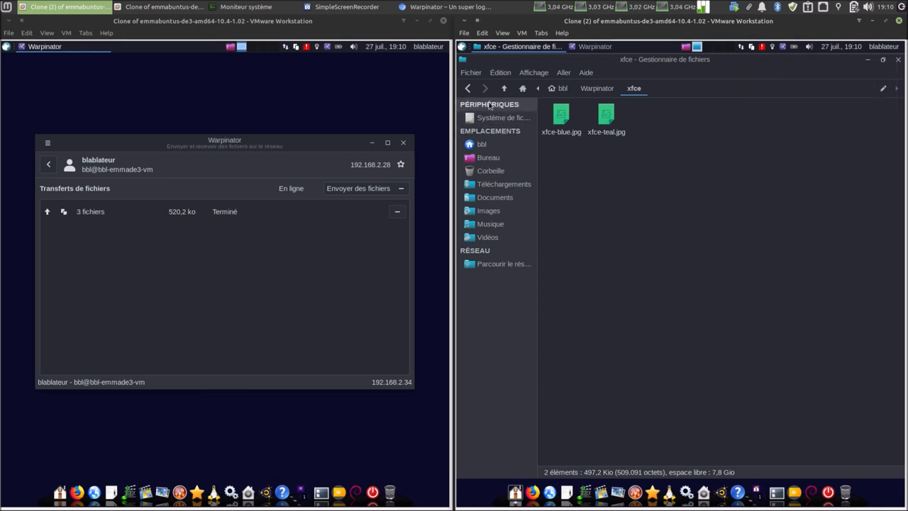
{"action": "left_click", "coordinate": [597, 88]}
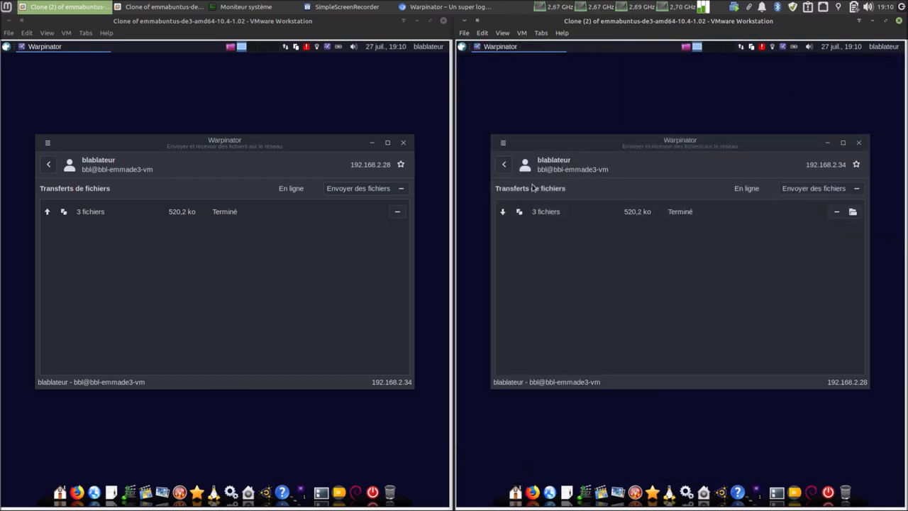
Return both Warpinator windows to the device list and open the right VM's send-files choices.
{"action": "left_click", "coordinate": [503, 164]}
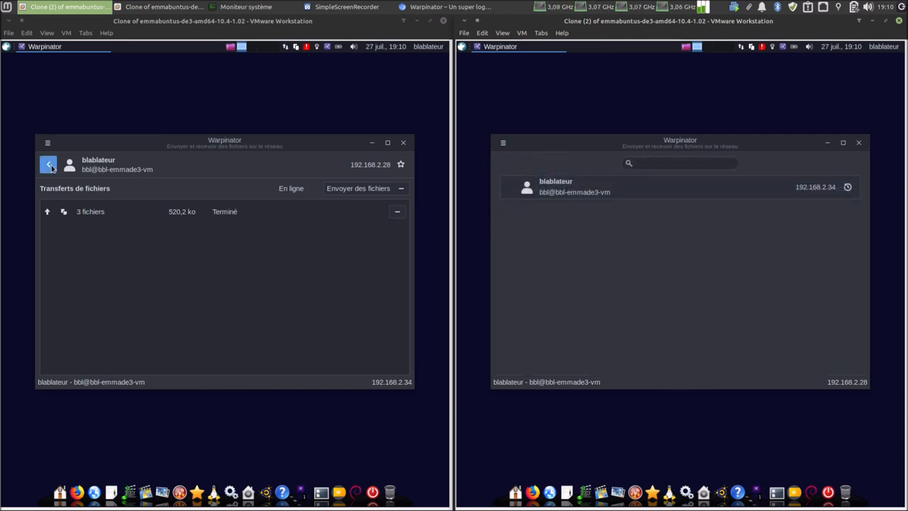
{"action": "left_click", "coordinate": [48, 165]}
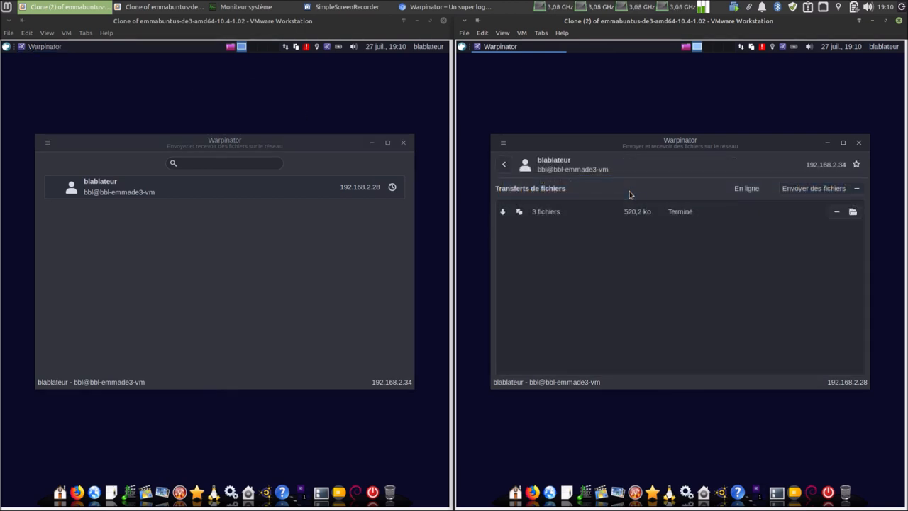
{"action": "left_click", "coordinate": [813, 188]}
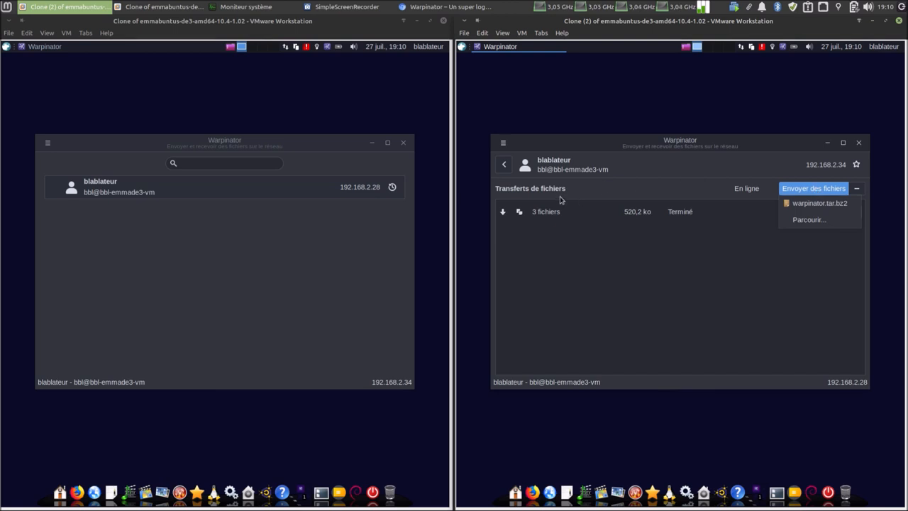
{"action": "mouse_move", "coordinate": [541, 216]}
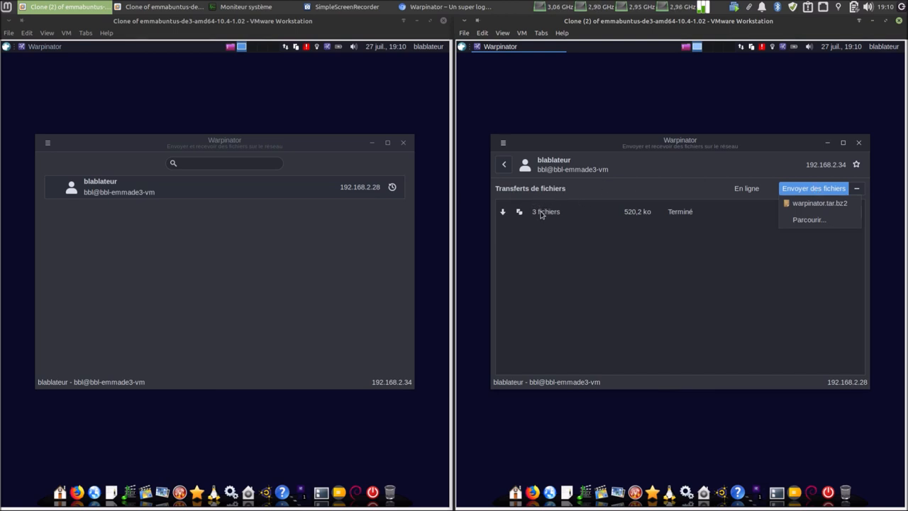
{"action": "mouse_move", "coordinate": [807, 219]}
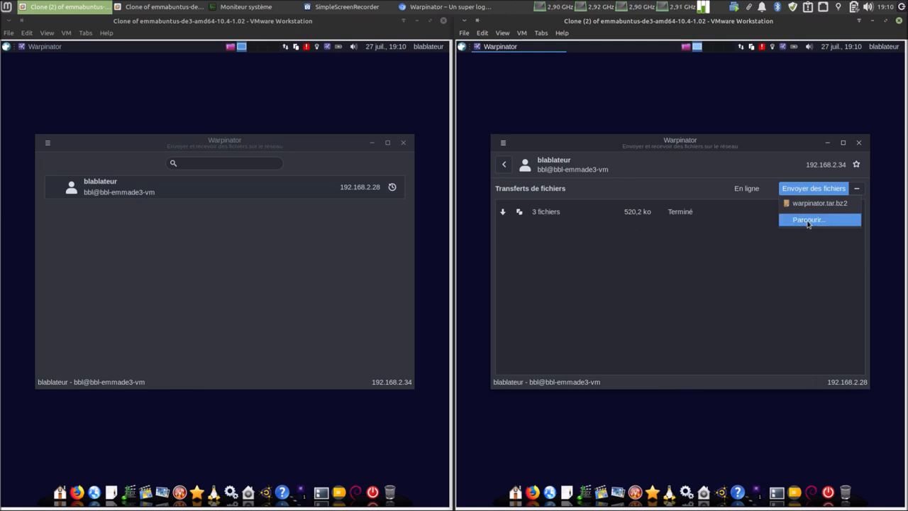
{"action": "mouse_move", "coordinate": [814, 204]}
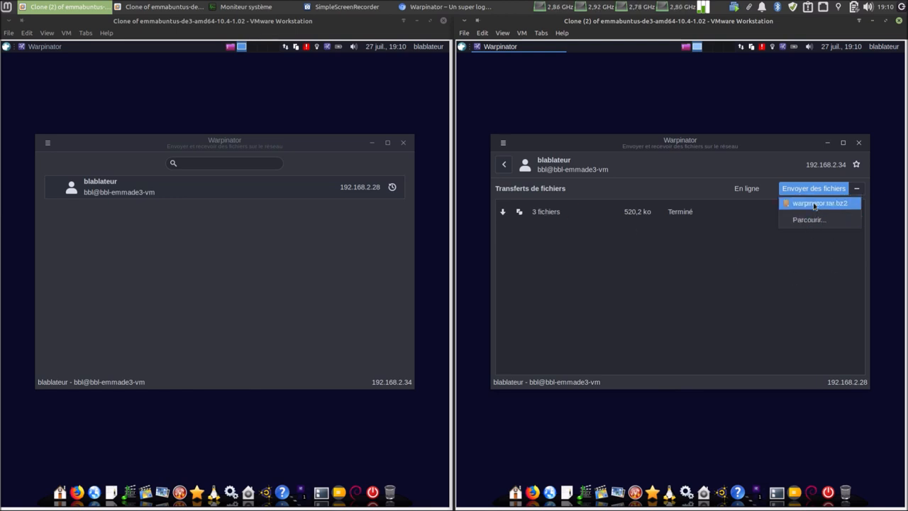
{"action": "mouse_move", "coordinate": [819, 203]}
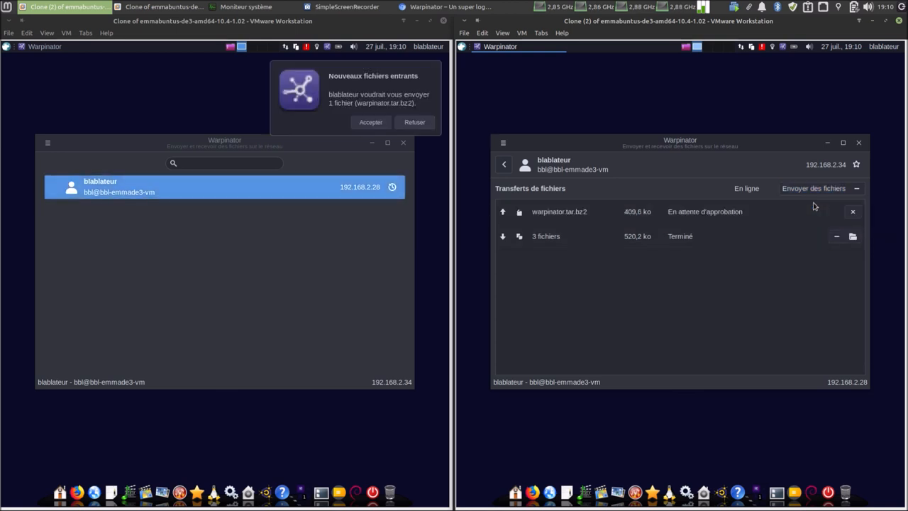
Accept warpinator.tar.bz2 on the left VM and open its containing folder.
{"action": "left_click", "coordinate": [370, 122]}
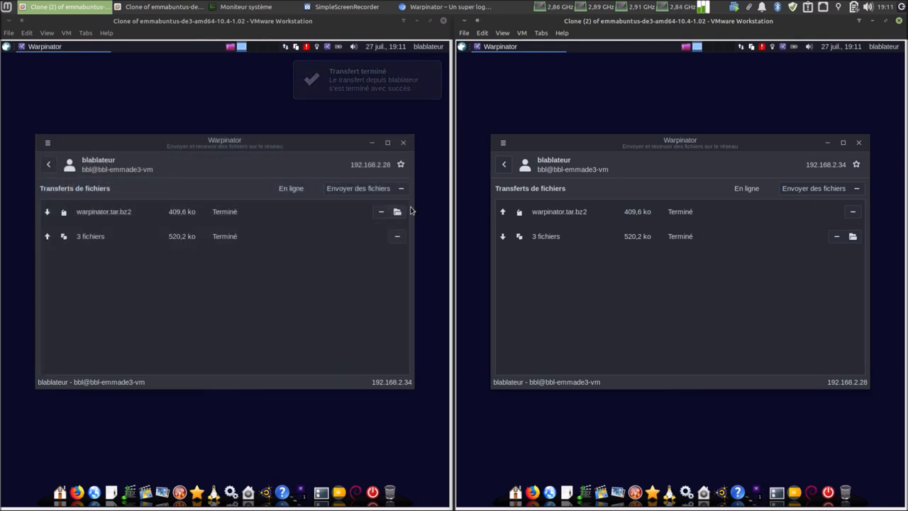
{"action": "mouse_move", "coordinate": [397, 212]}
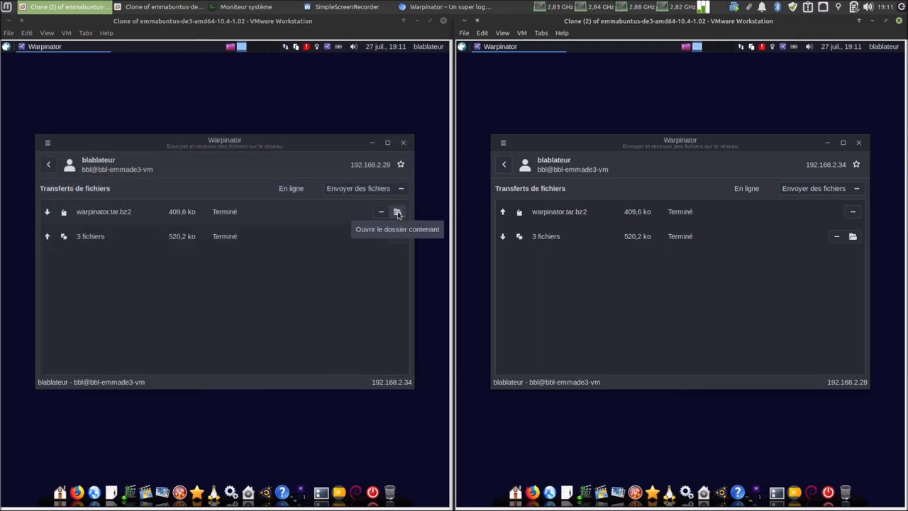
{"action": "left_click", "coordinate": [397, 211]}
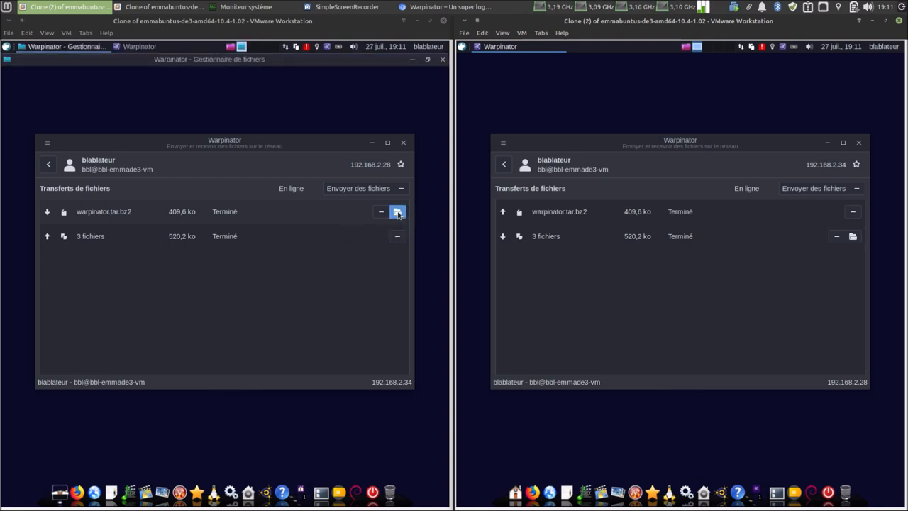
{"action": "left_click", "coordinate": [398, 211]}
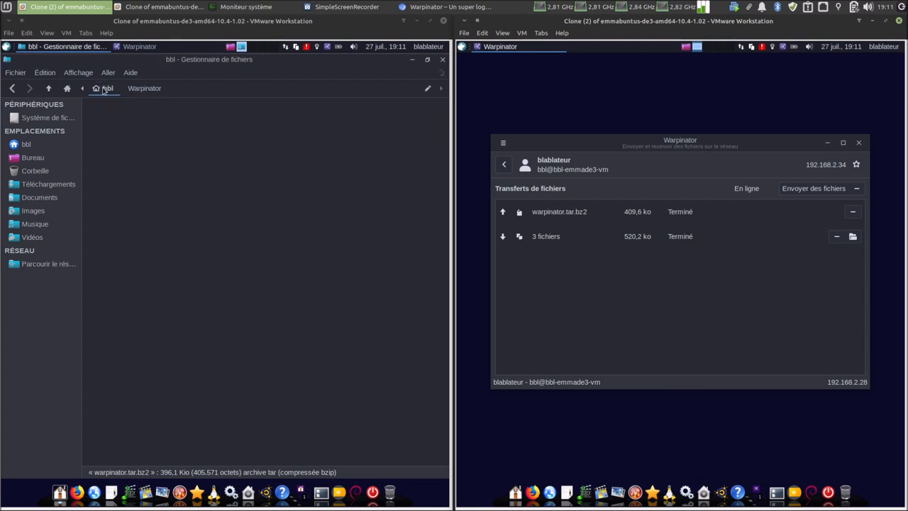
{"action": "left_click", "coordinate": [144, 88]}
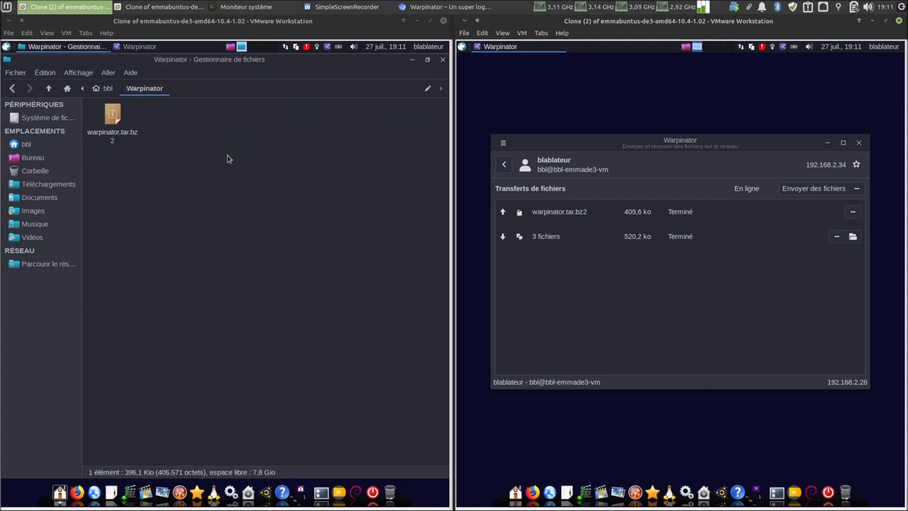
{"action": "left_click_drag", "start_coordinate": [209, 59], "coordinate": [238, 125]}
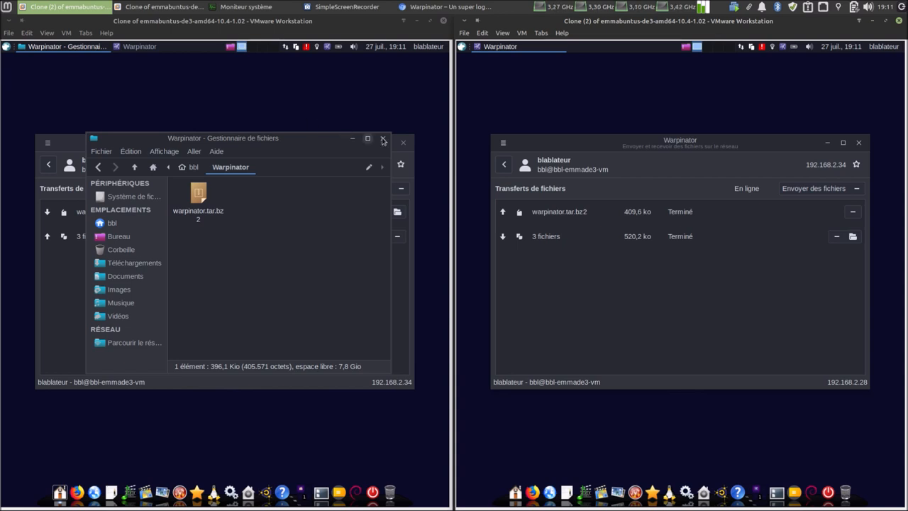
{"action": "left_click", "coordinate": [383, 138]}
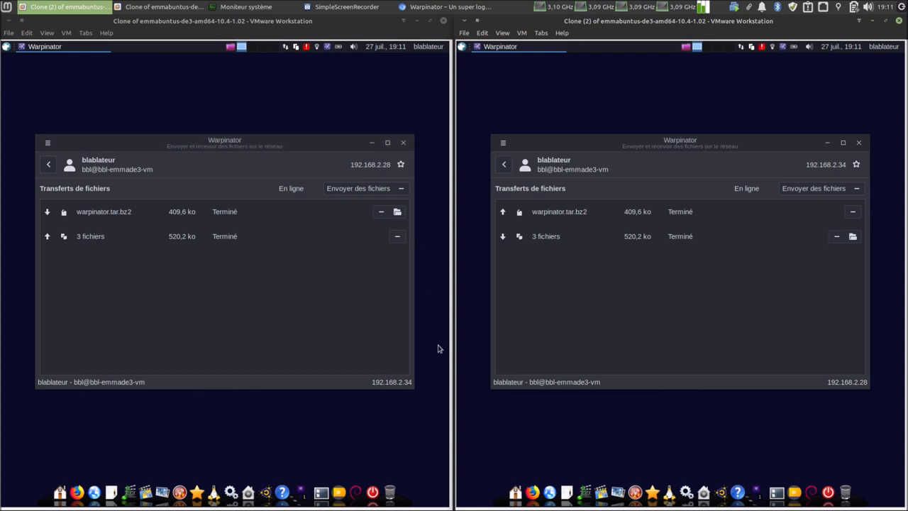